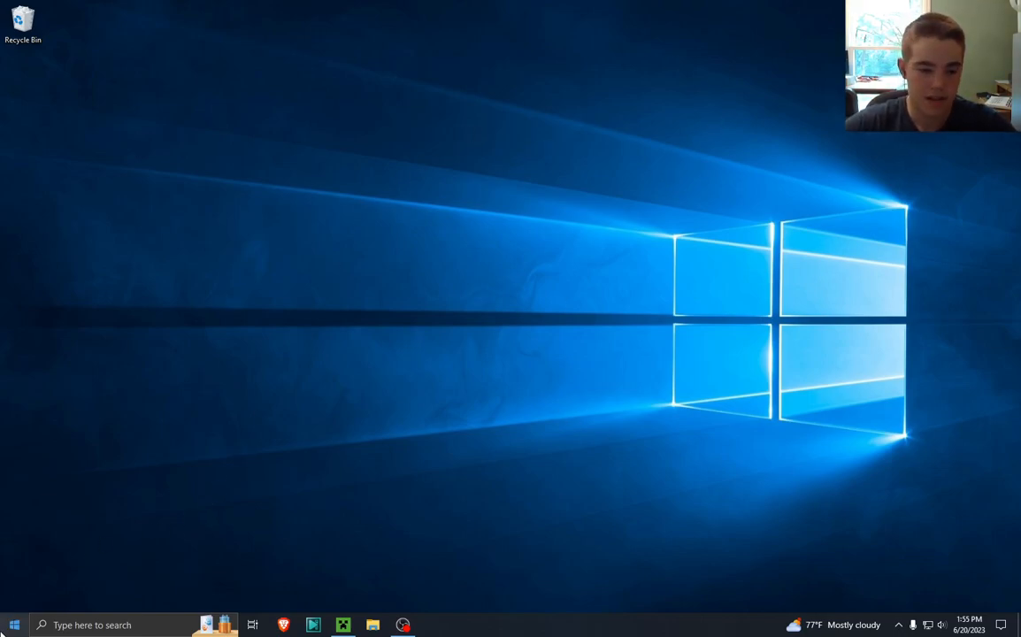
- Search for and open the Windows Settings app, then close it
text(setting)
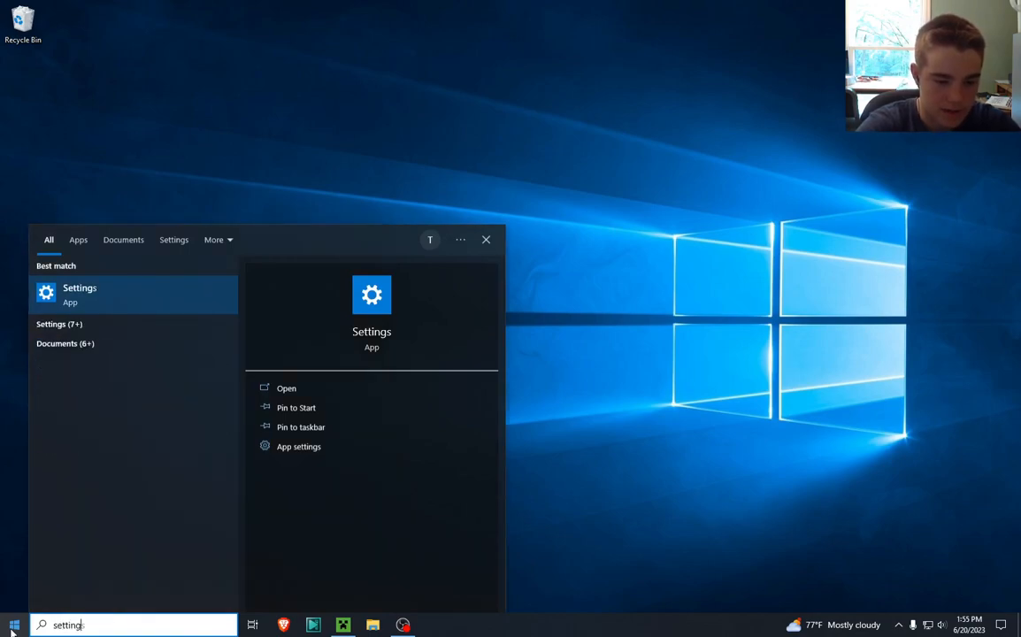
click(80, 293)
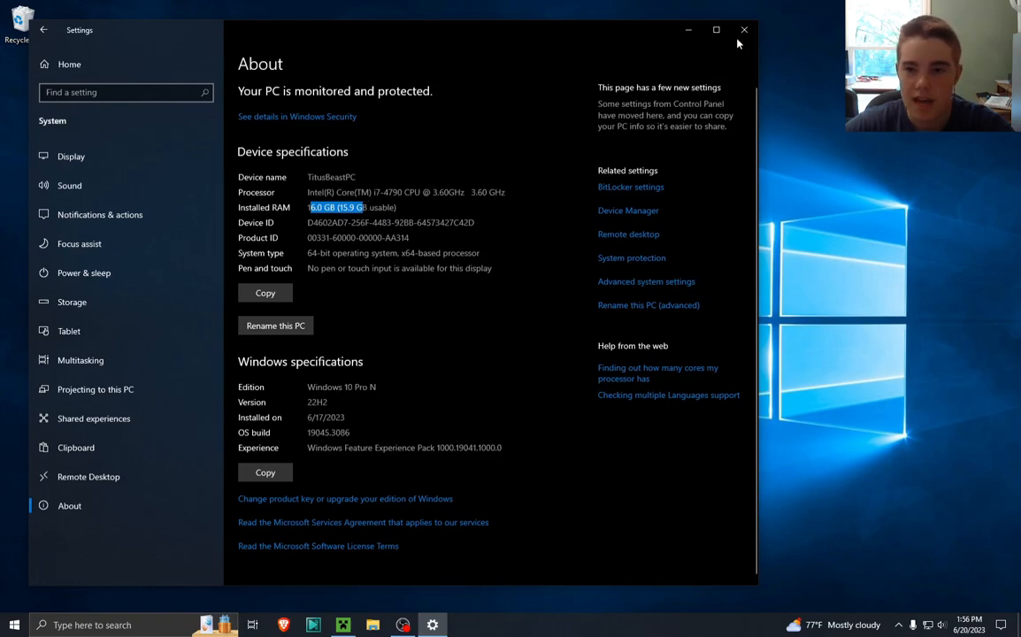
click(745, 29)
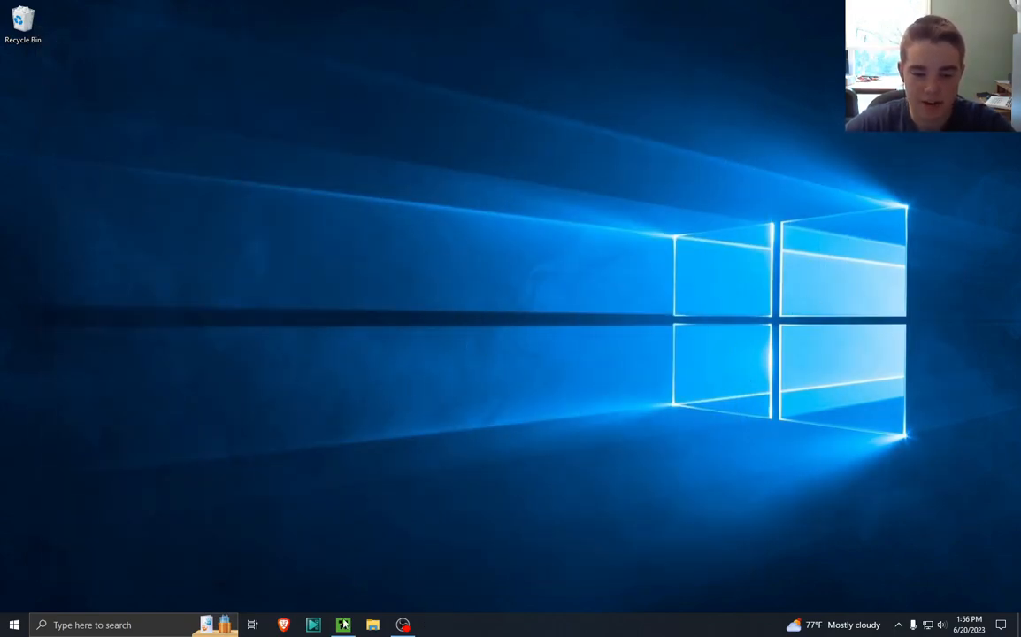
- Pick version 1.12.2 in the Minecraft Launcher and launch the game
click(342, 625)
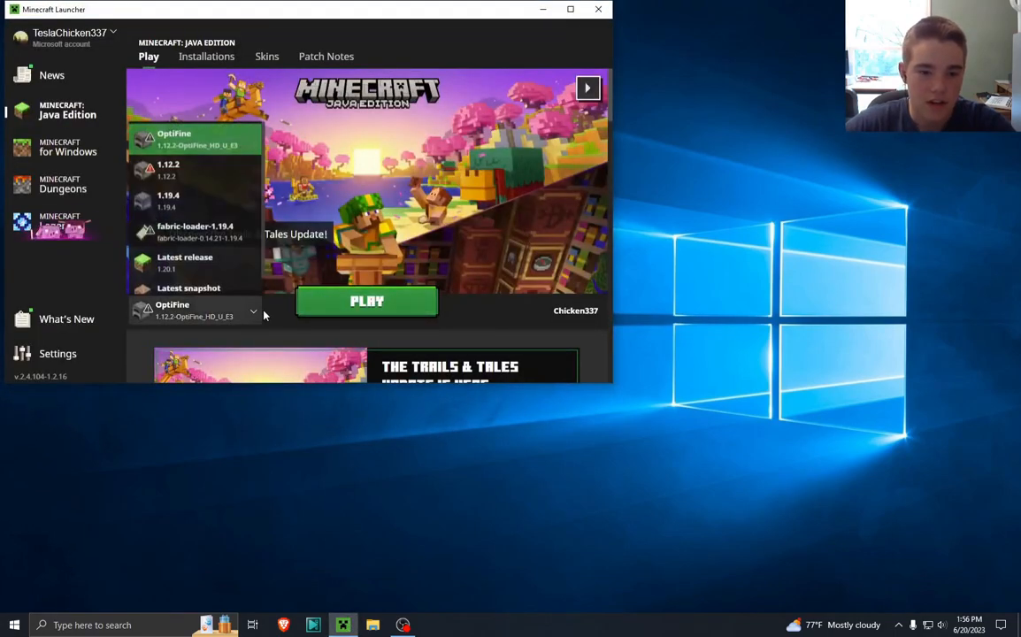
click(168, 170)
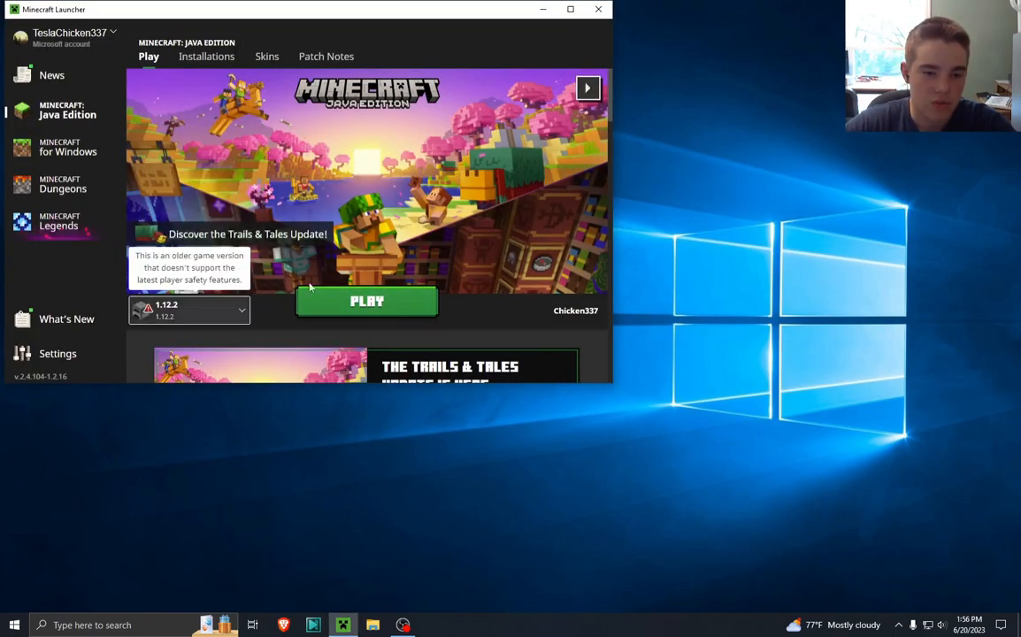
click(367, 301)
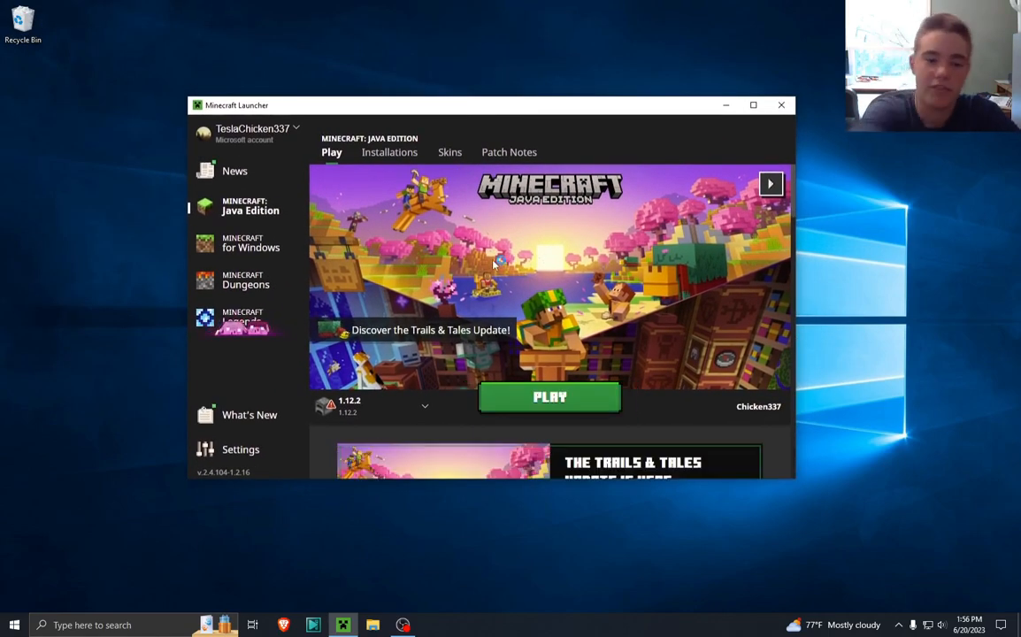
click(549, 397)
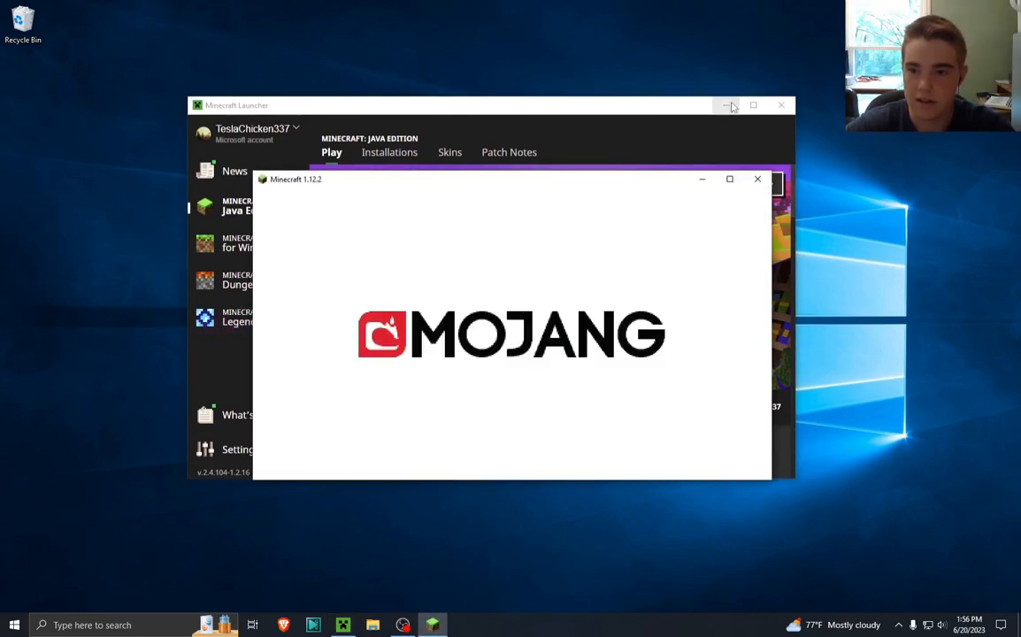
- Minimize the launcher, then create a Creative-mode world named 'FPS Test'
click(727, 105)
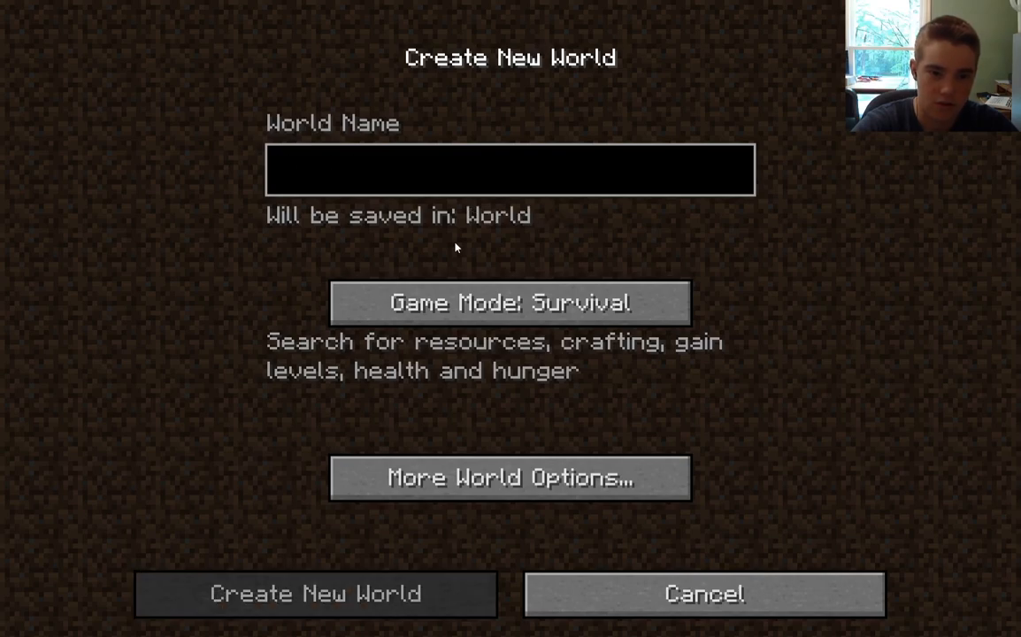
text(FPS T)
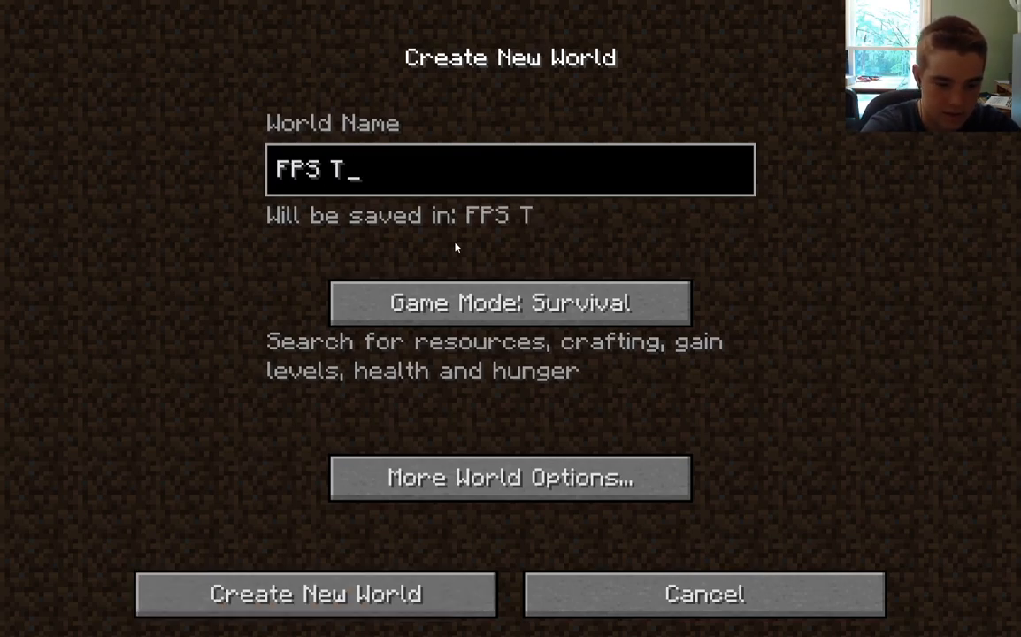
text(es)
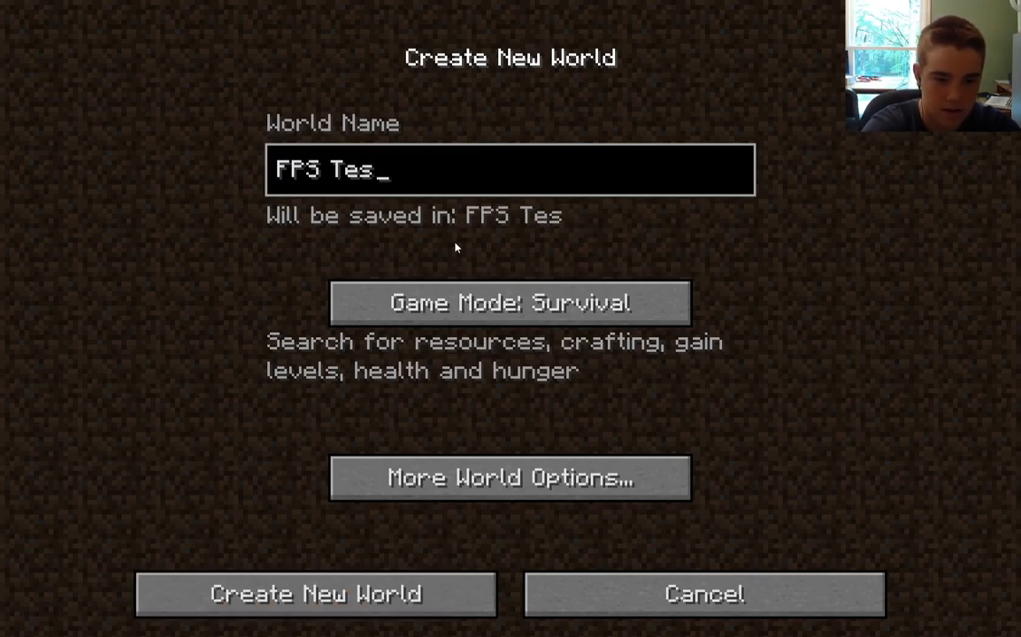
click(509, 303)
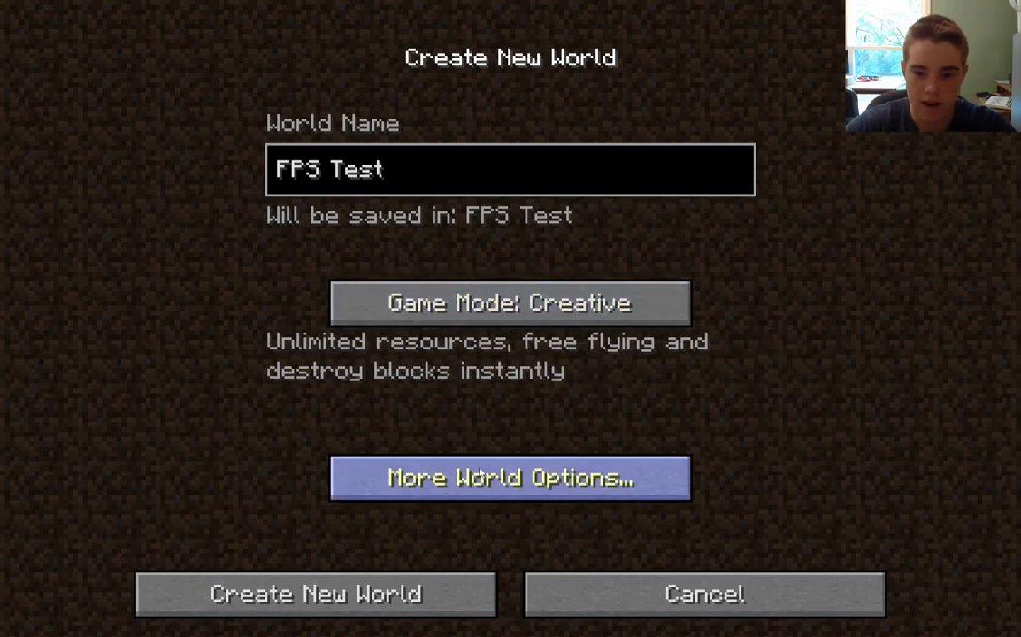
click(316, 593)
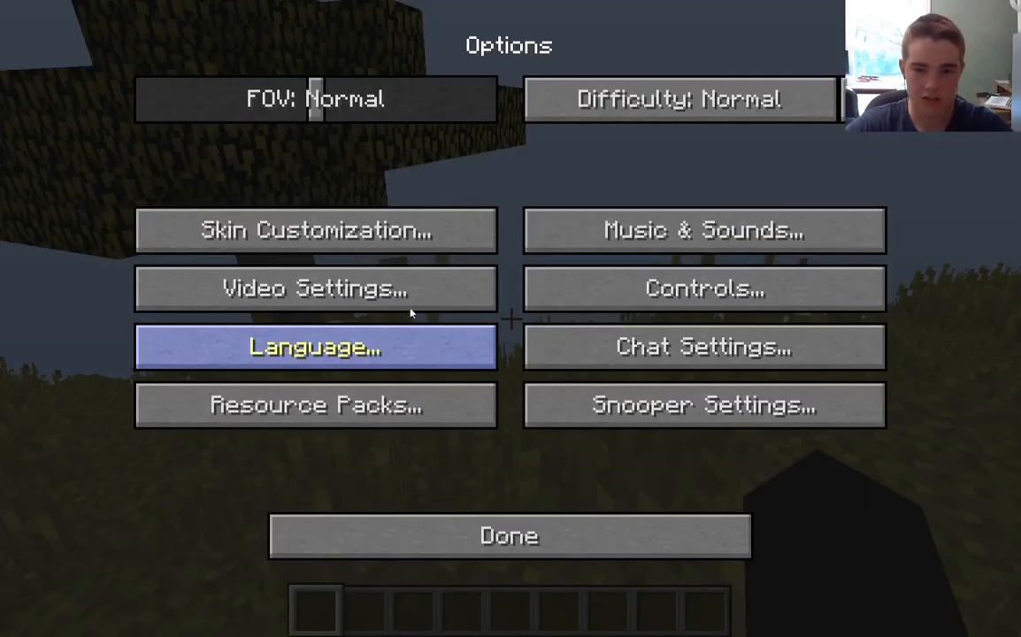
- In Video Settings, set Clouds and Graphics to Fancy
click(315, 289)
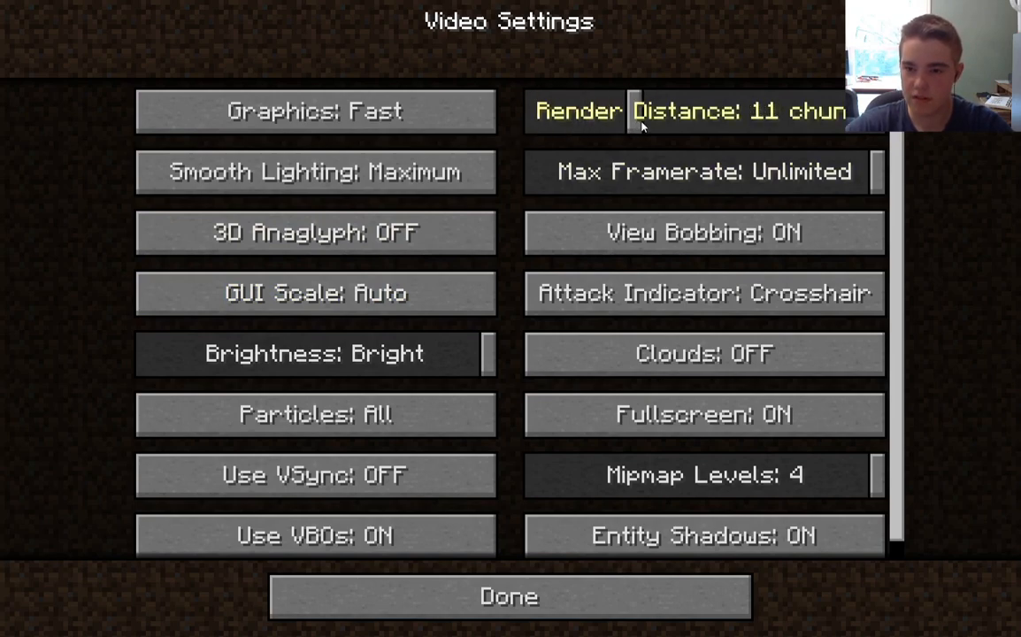
click(703, 353)
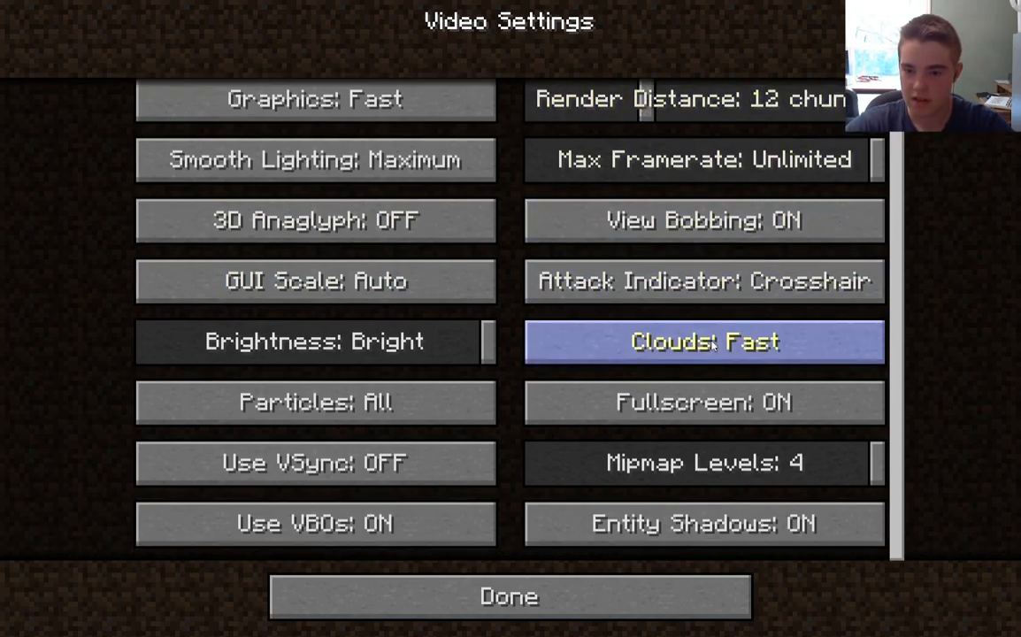
click(705, 342)
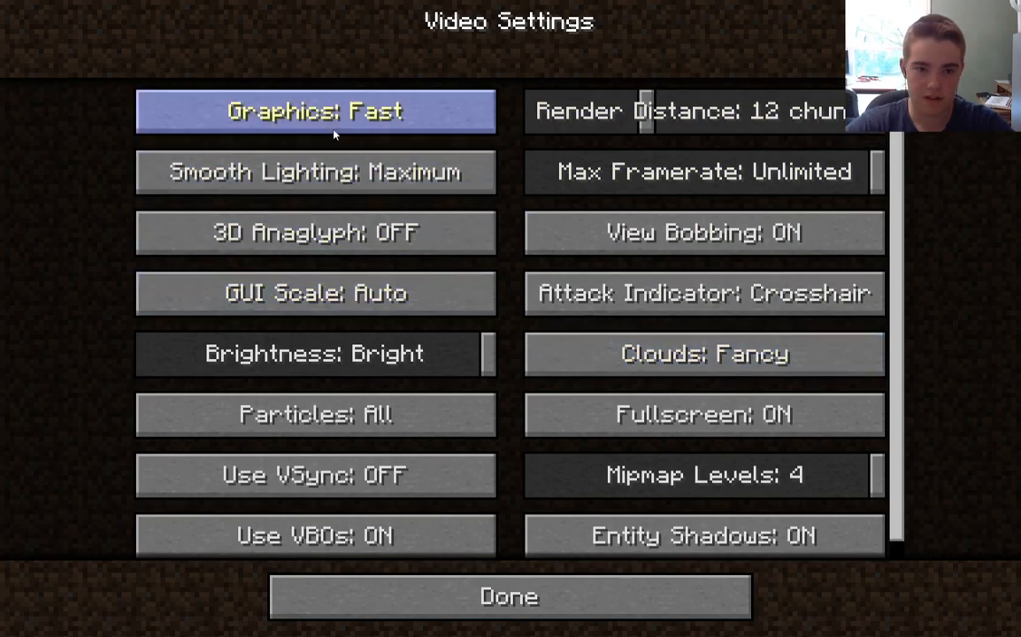
click(315, 111)
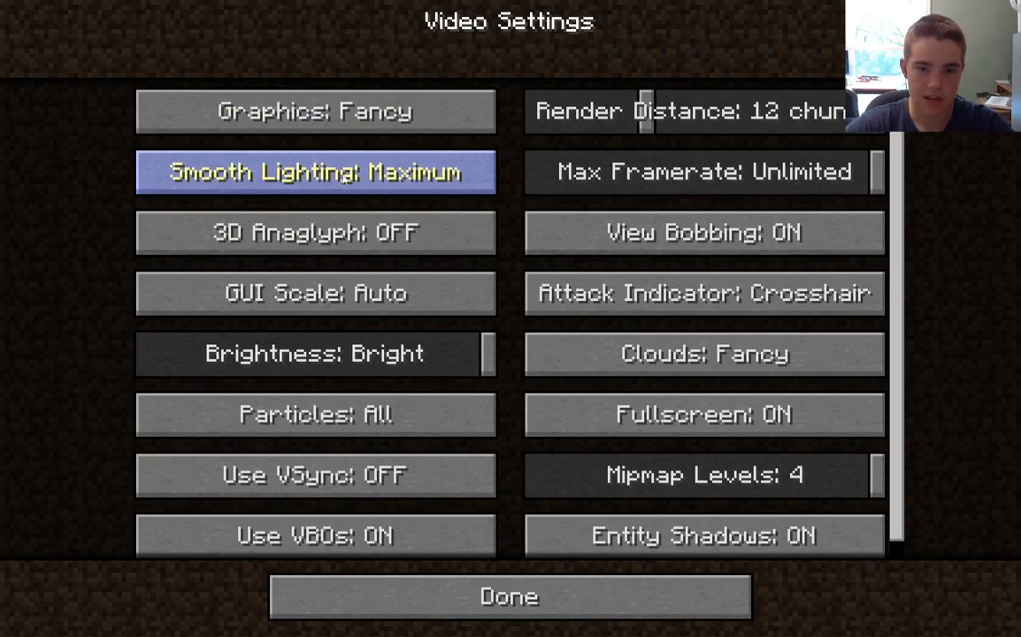
- Turn Mipmap Levels off and return to the Options menu
scroll(down, 3)
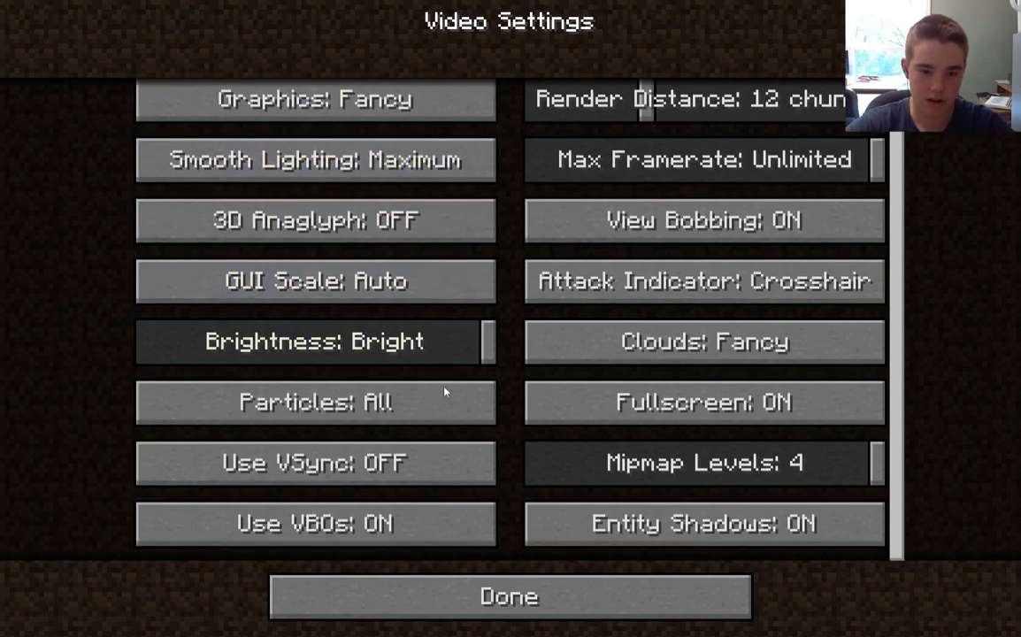
mouse_move(705, 462)
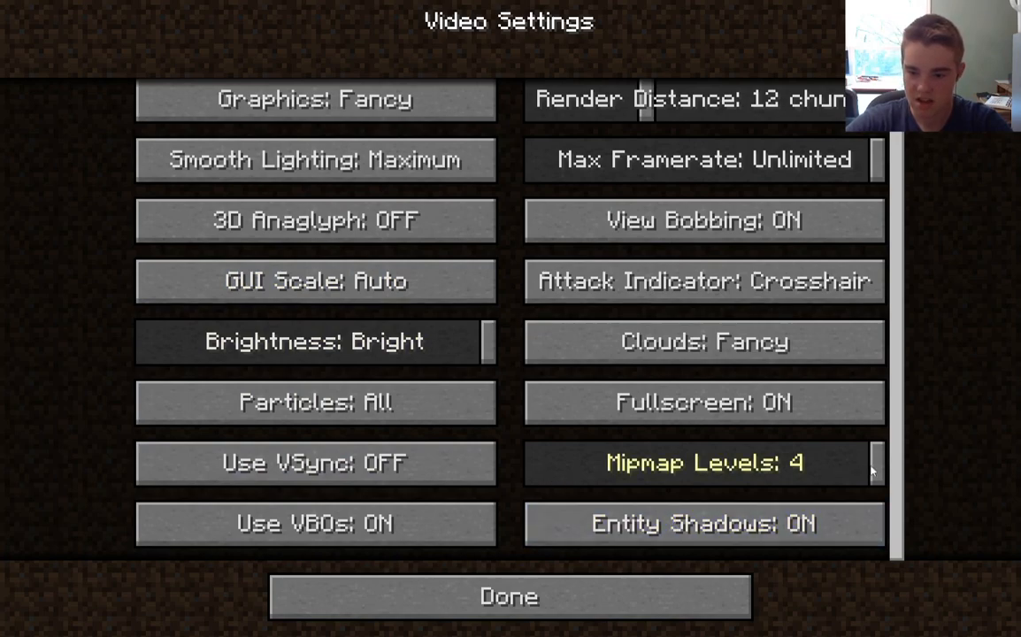
mouse_move(830, 471)
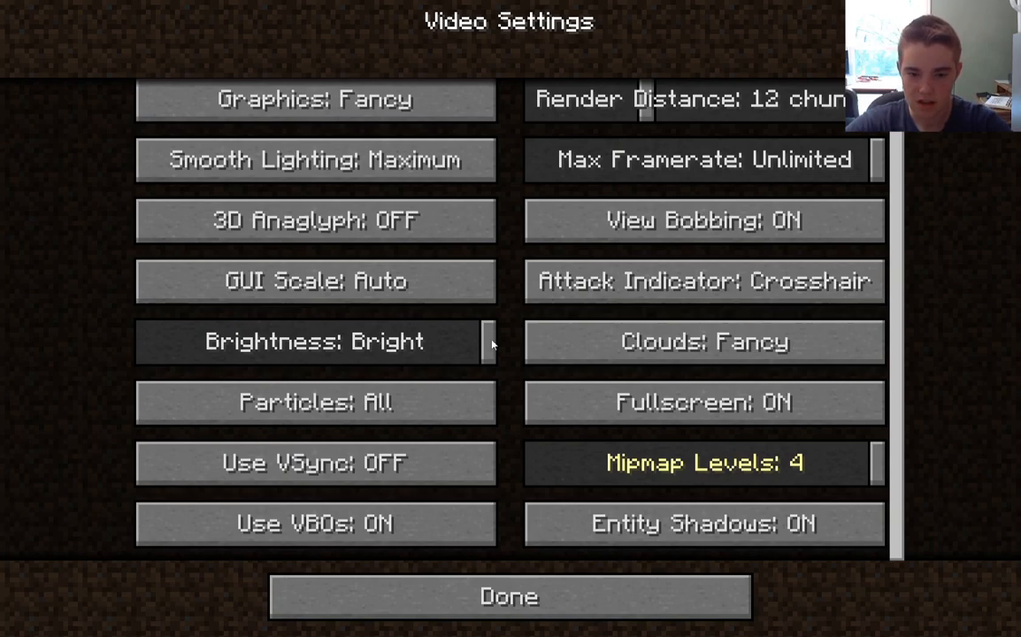
mouse_move(774, 475)
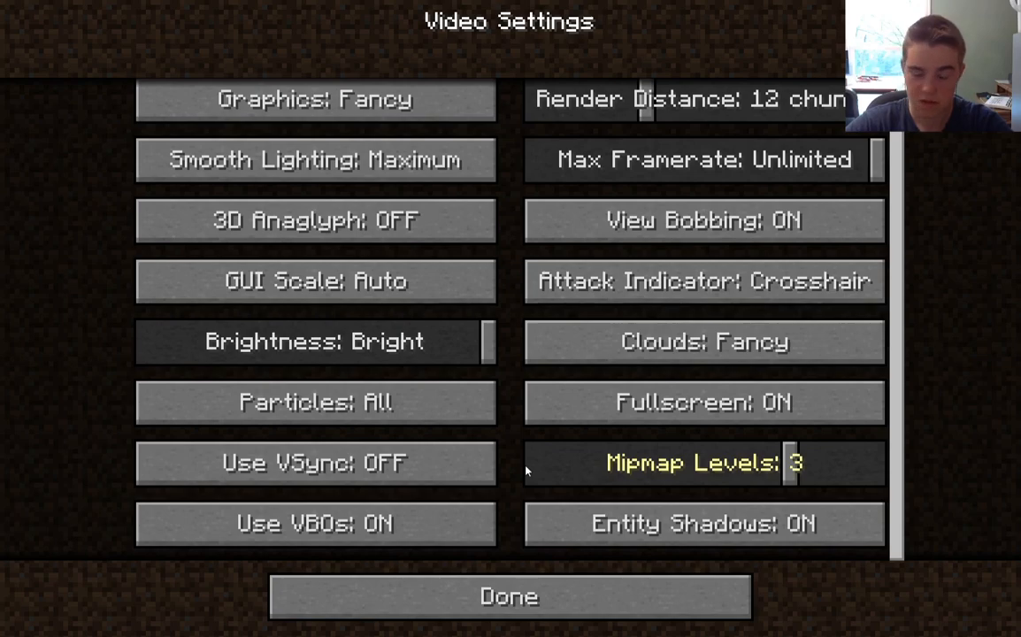
mouse_move(522, 401)
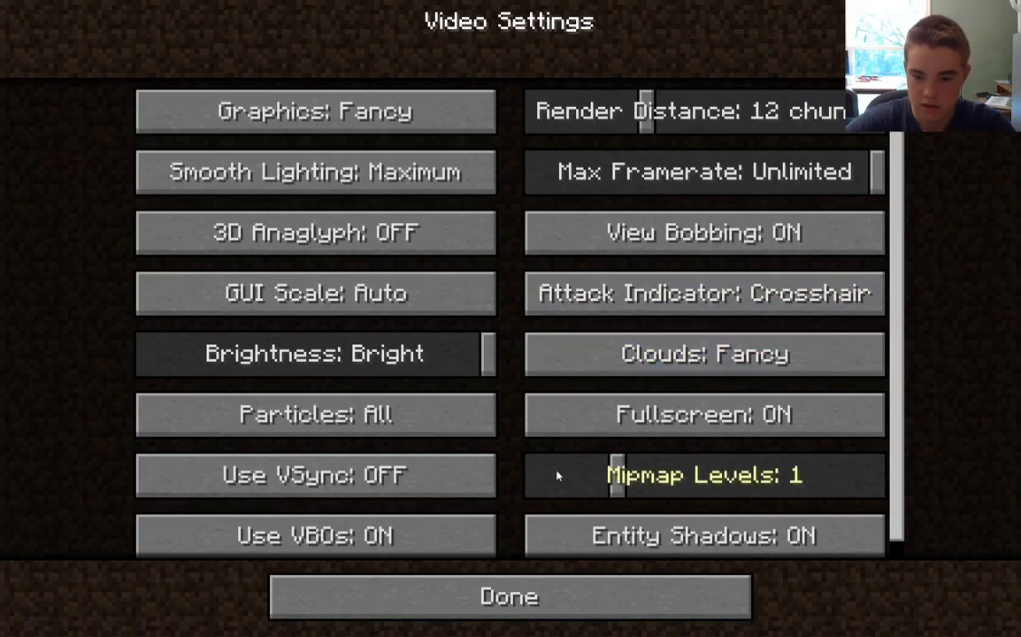
mouse_move(512, 464)
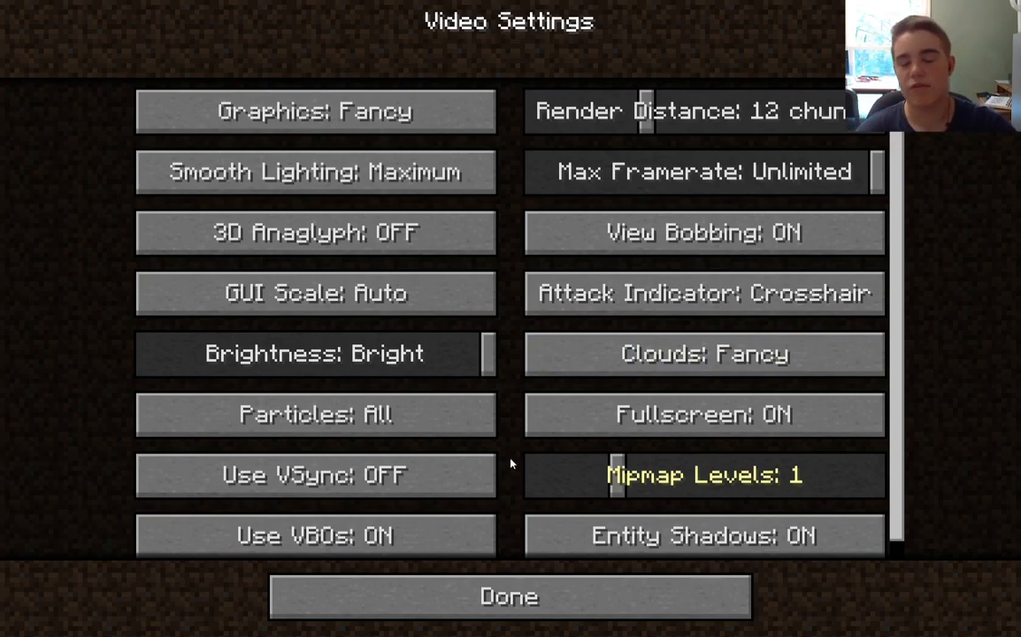
click(704, 475)
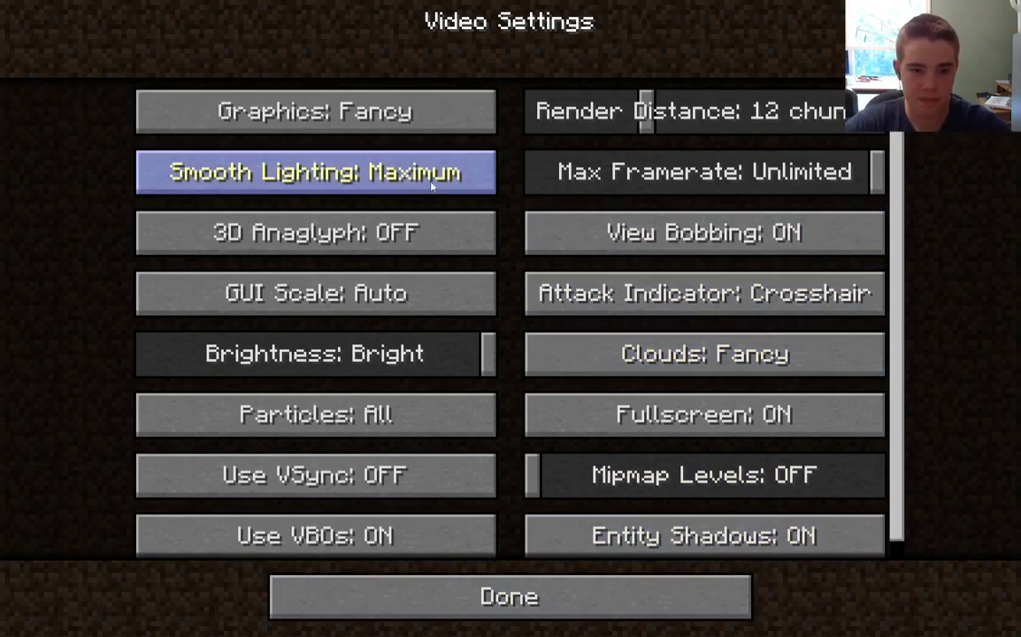
click(509, 597)
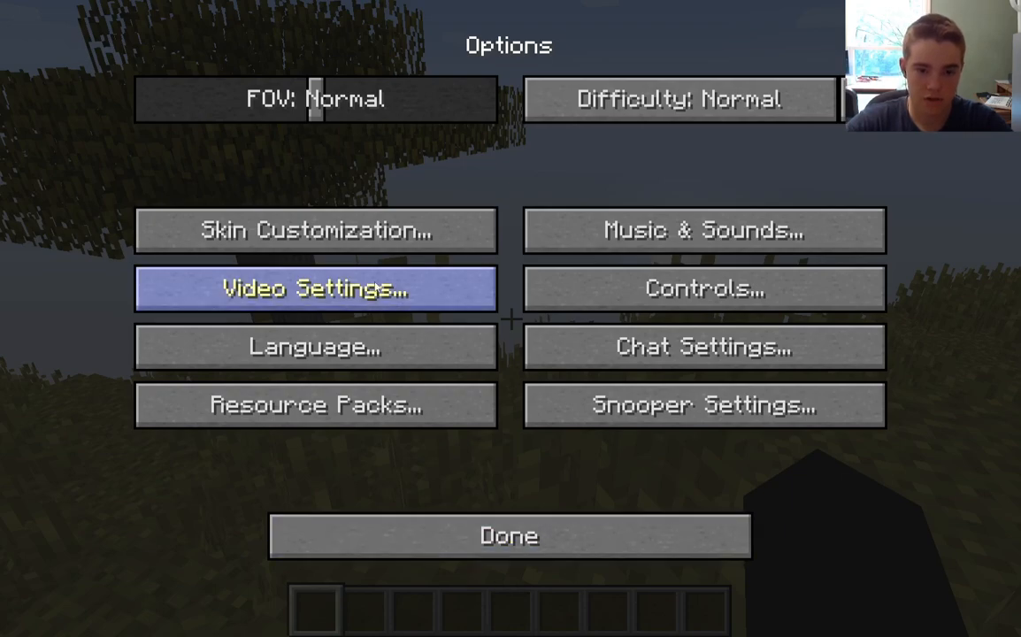
- Set Master Volume to 25% in Music & Sound Options, then close them
click(703, 230)
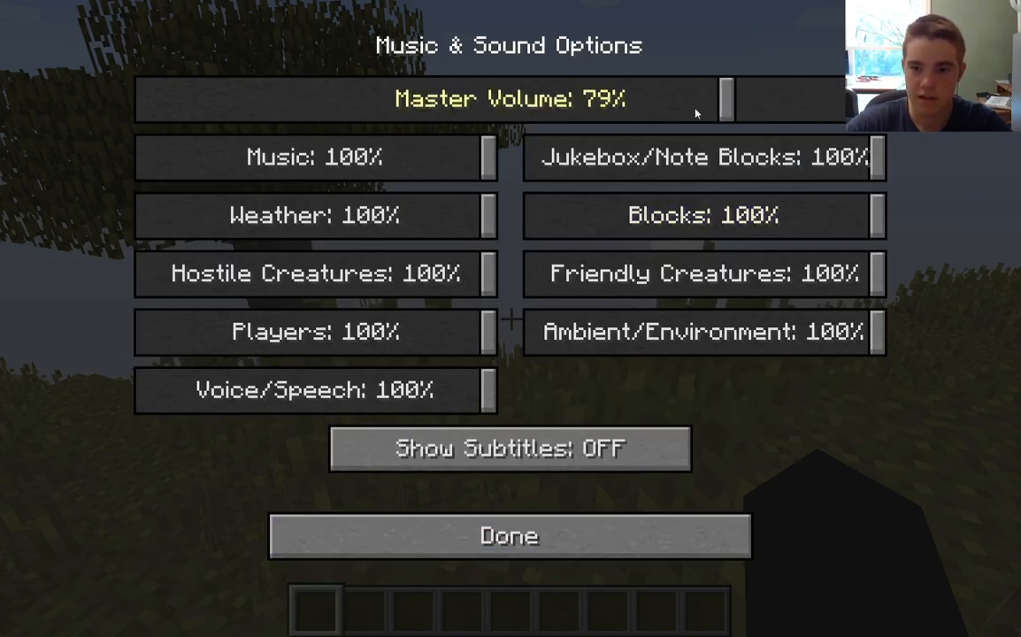
drag(723, 99, 416, 99)
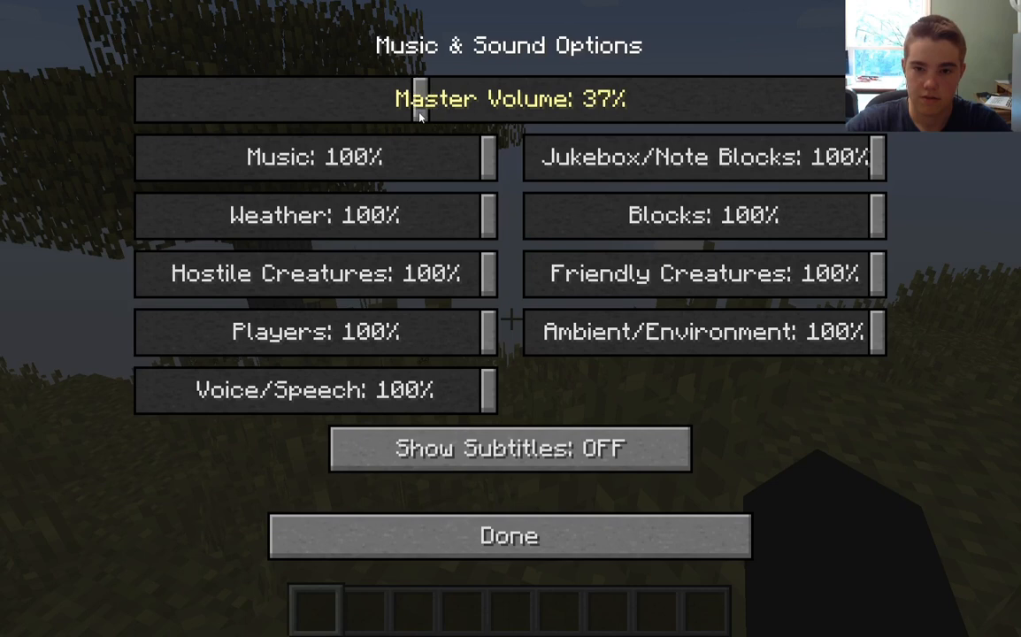
drag(416, 106, 328, 106)
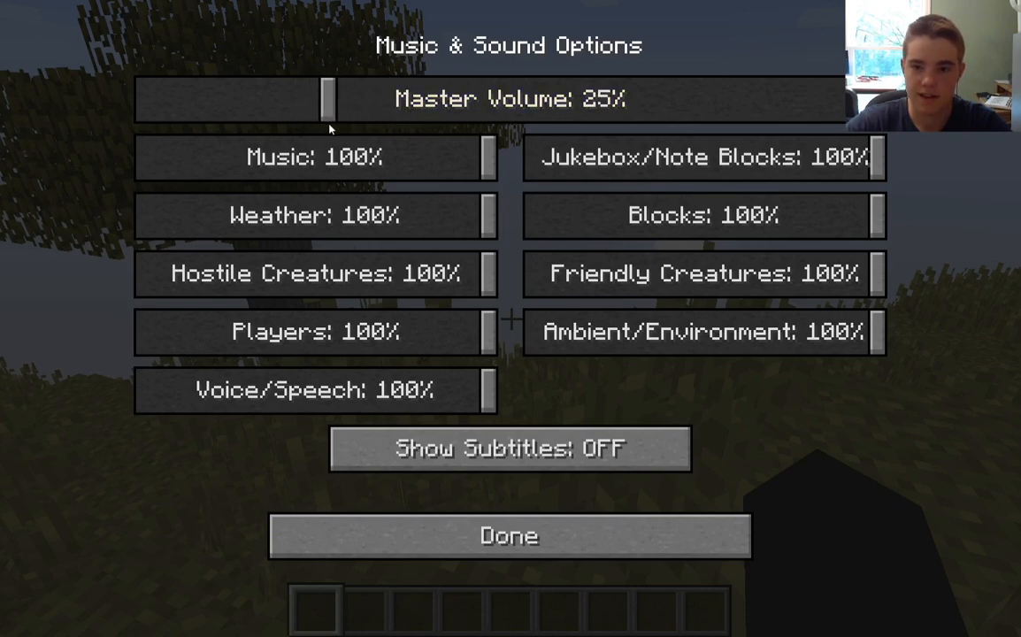
click(510, 536)
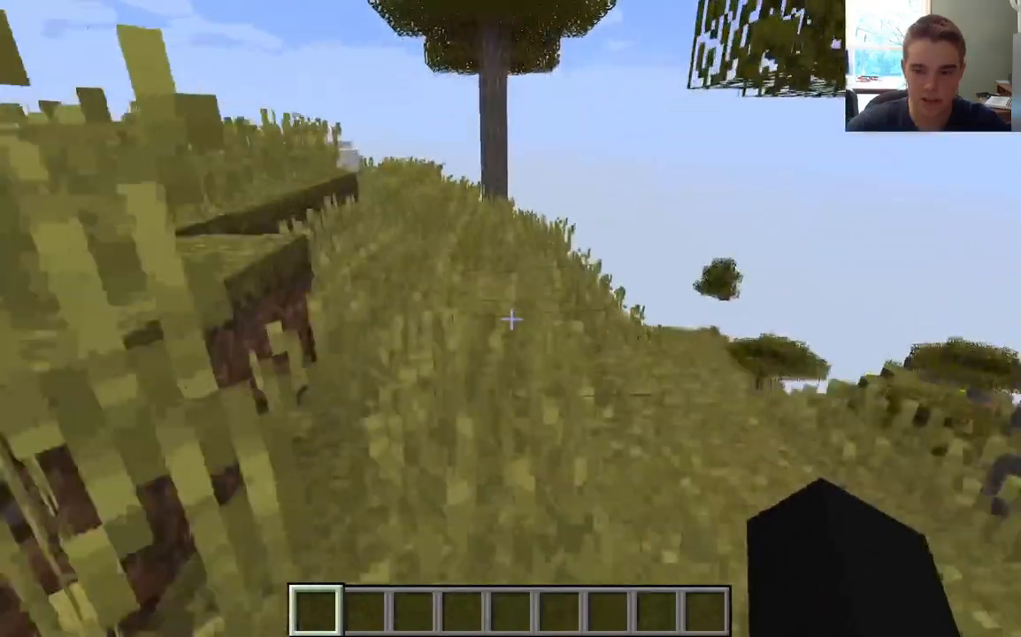
mouse_move(511, 319)
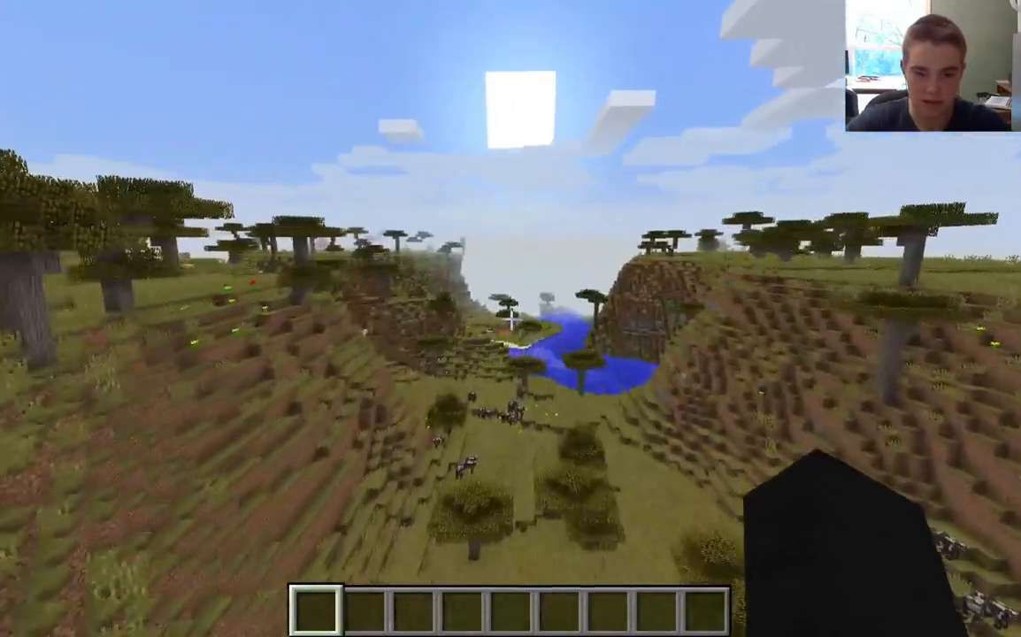
- Toggle the F3 debug overlay while flying over the savanna to watch FPS
key(f3)
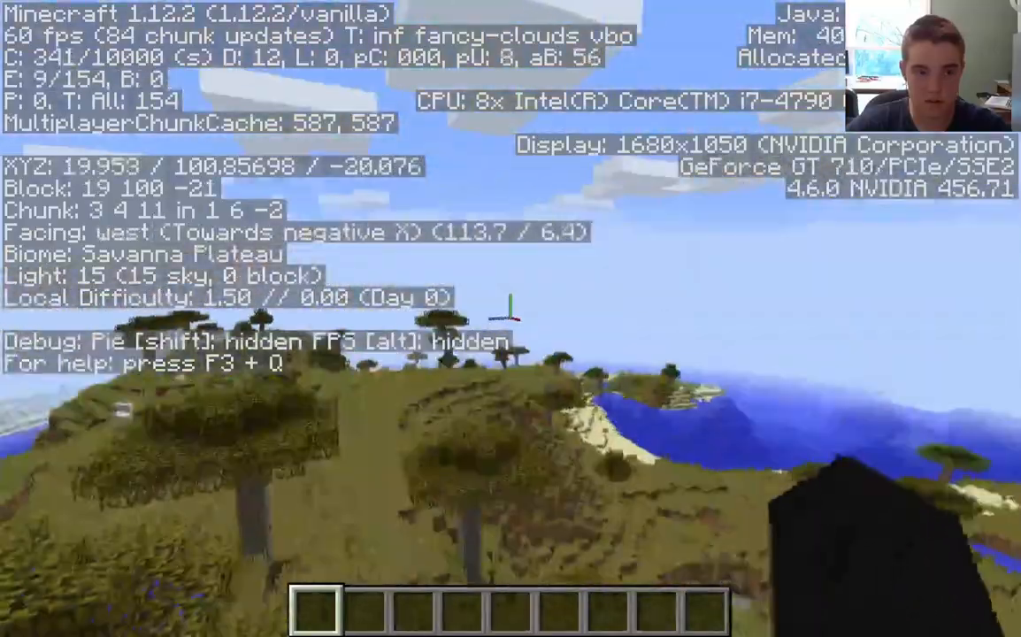
mouse_move(510, 319)
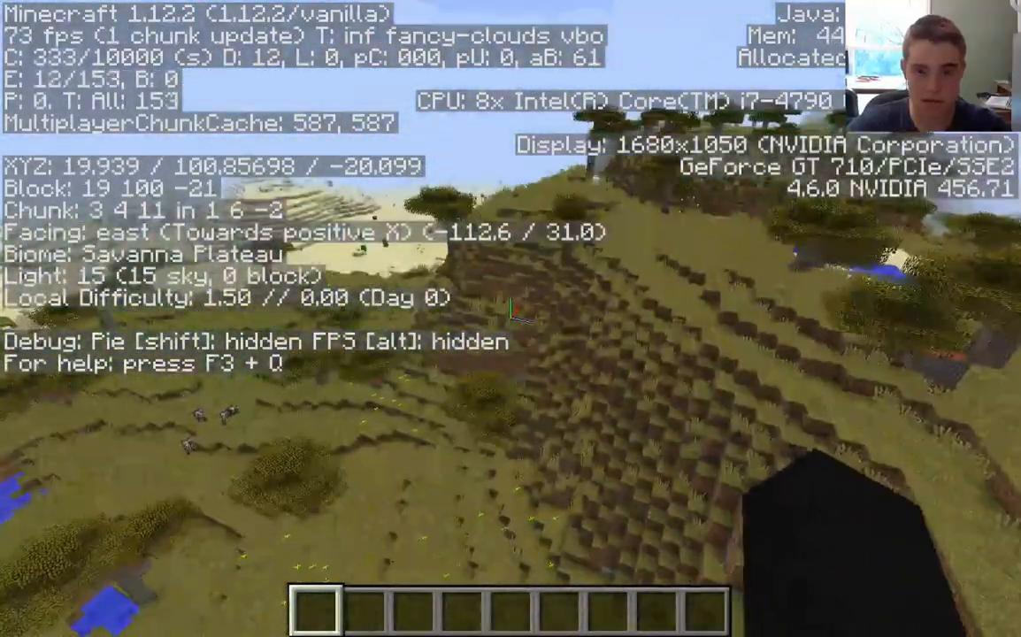
key(F3)
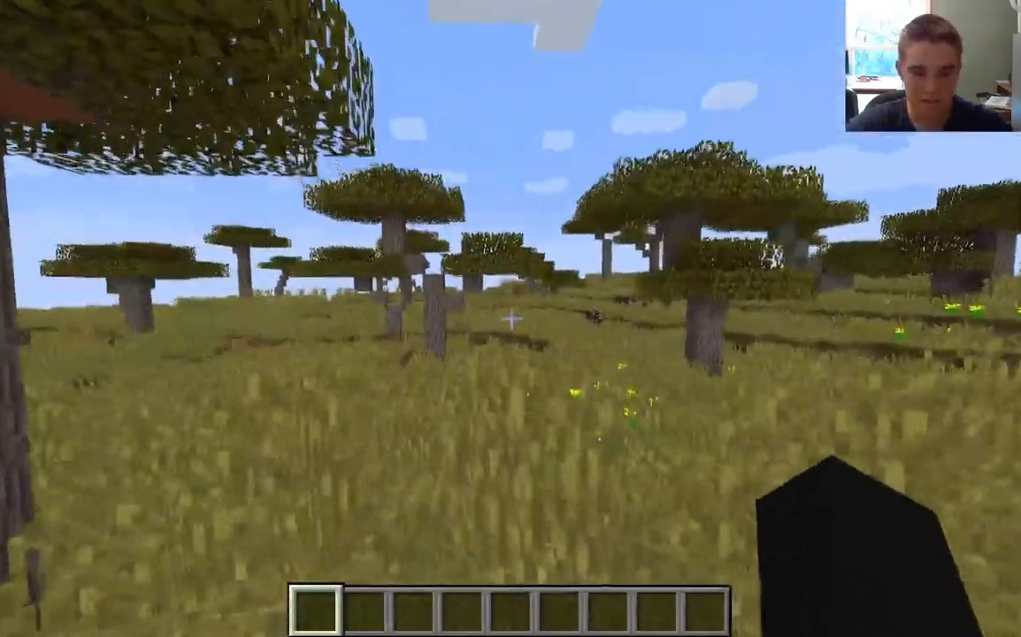
key(F3)
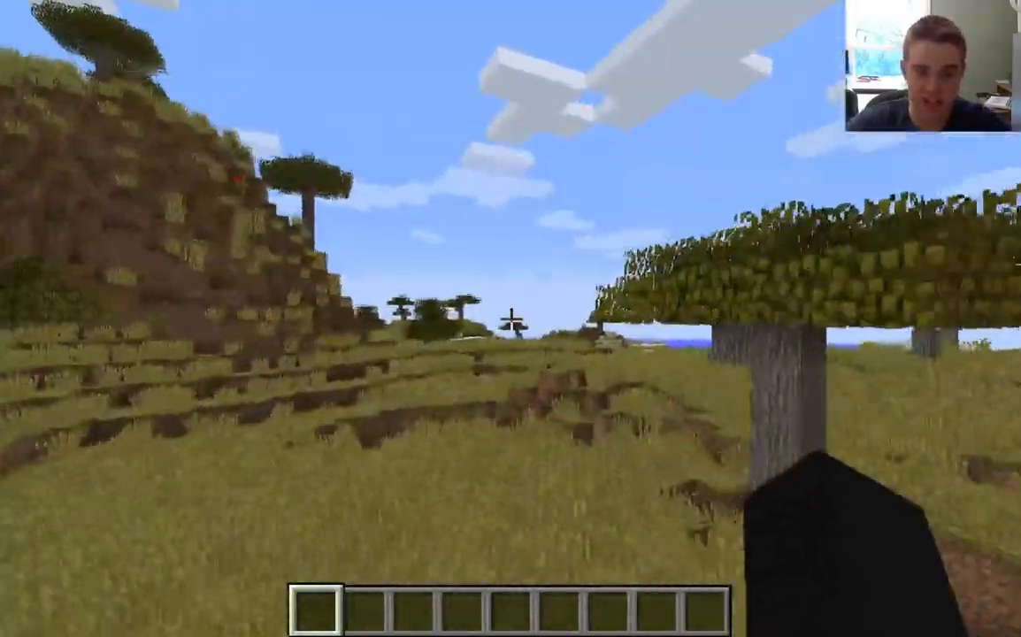
mouse_move(511, 319)
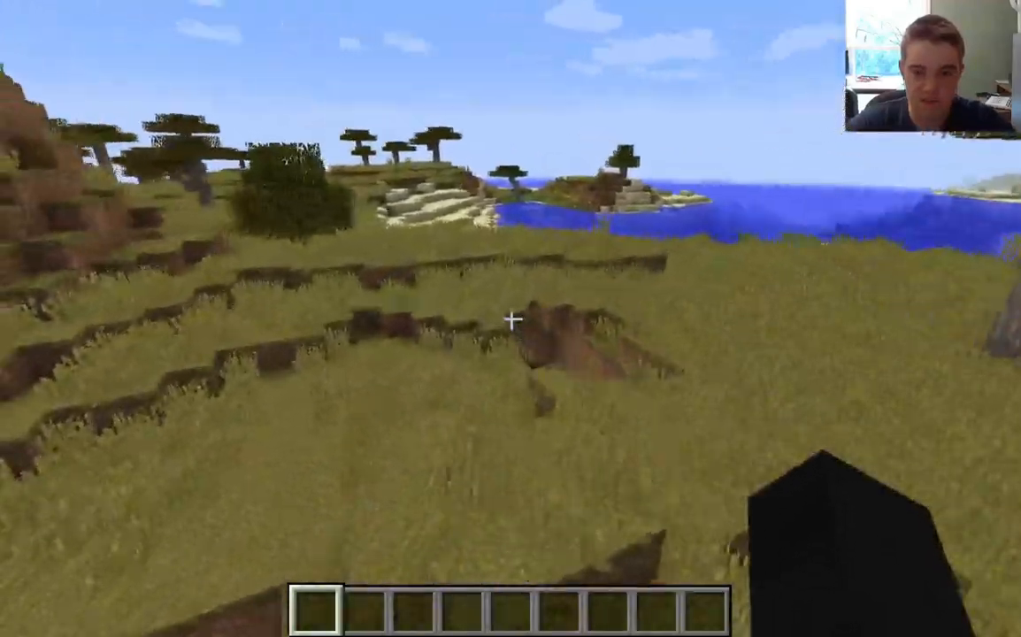
key(F3)
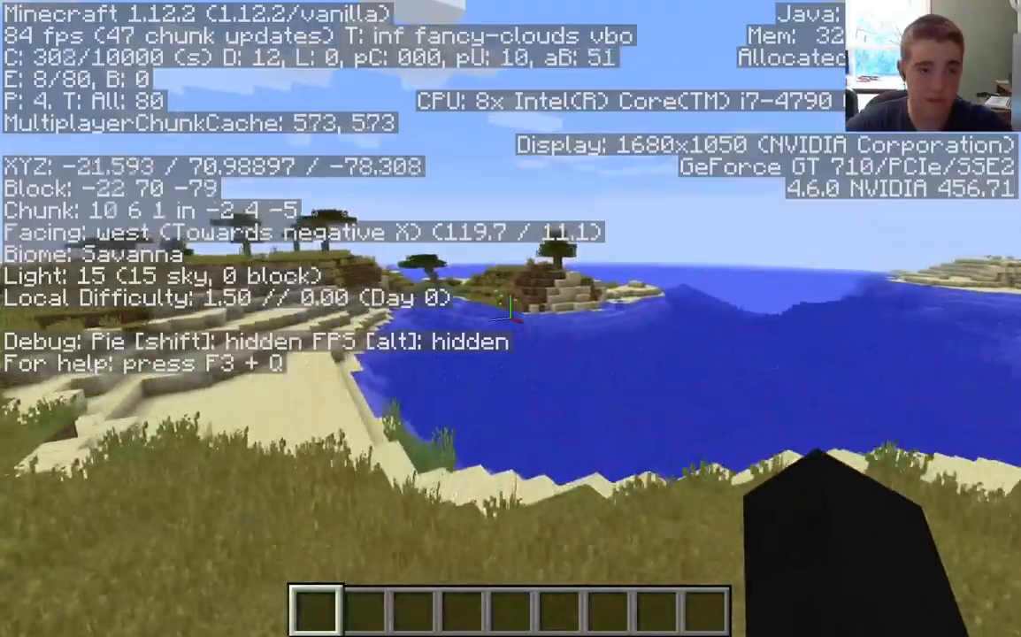
key(f3)
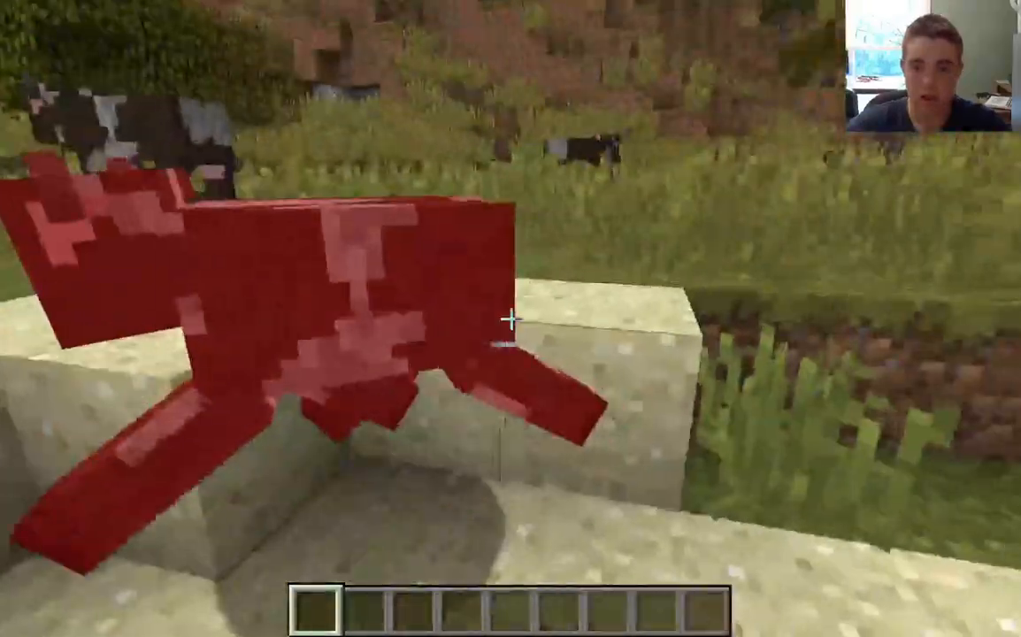
- Attack a cow for beef and leather, then save and quit to title
click(511, 318)
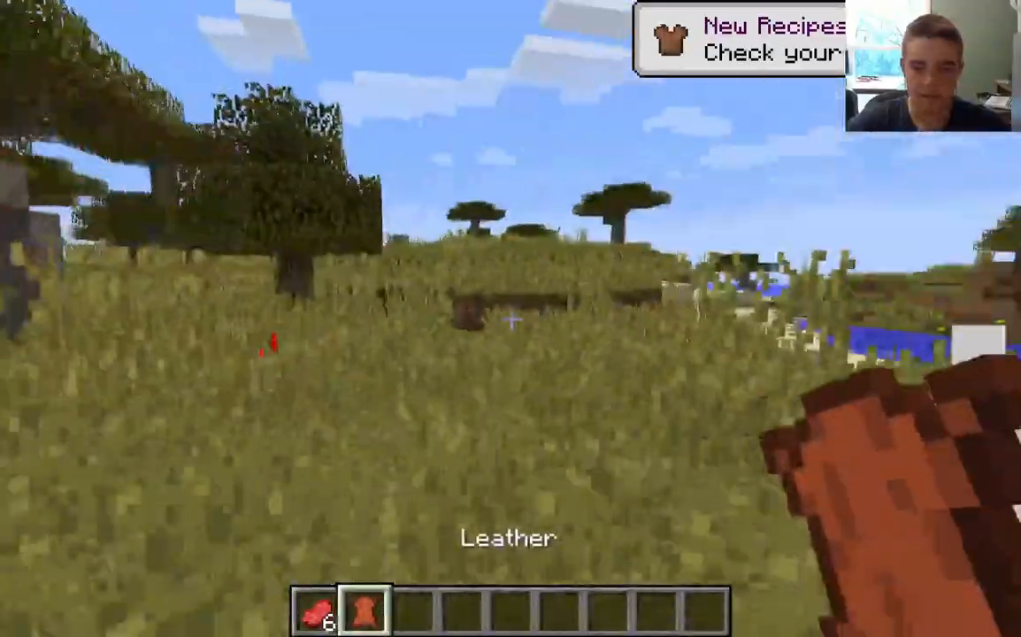
key(f3)
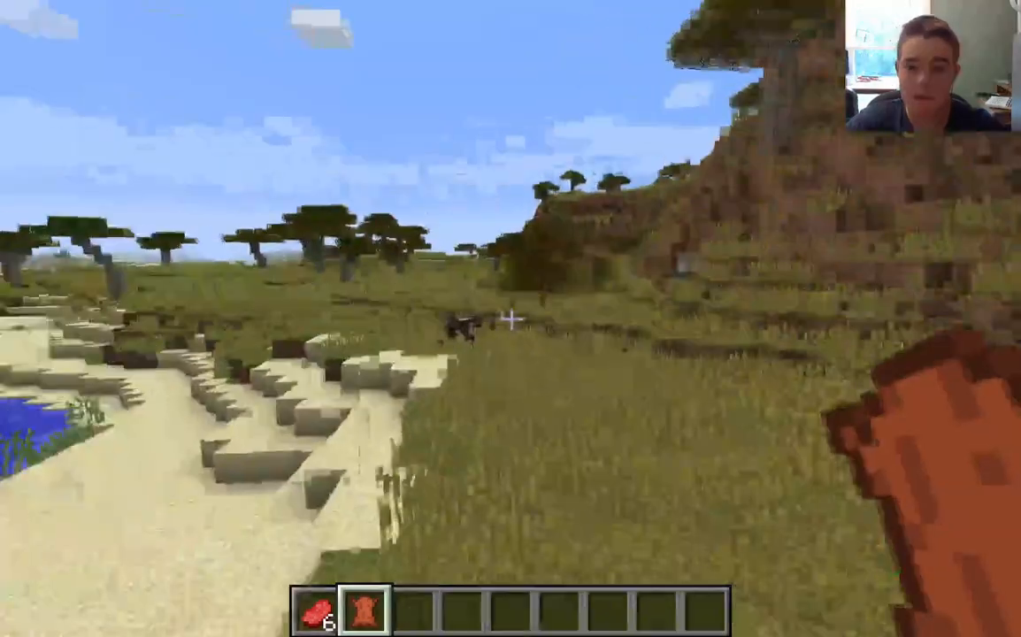
key(Escape)
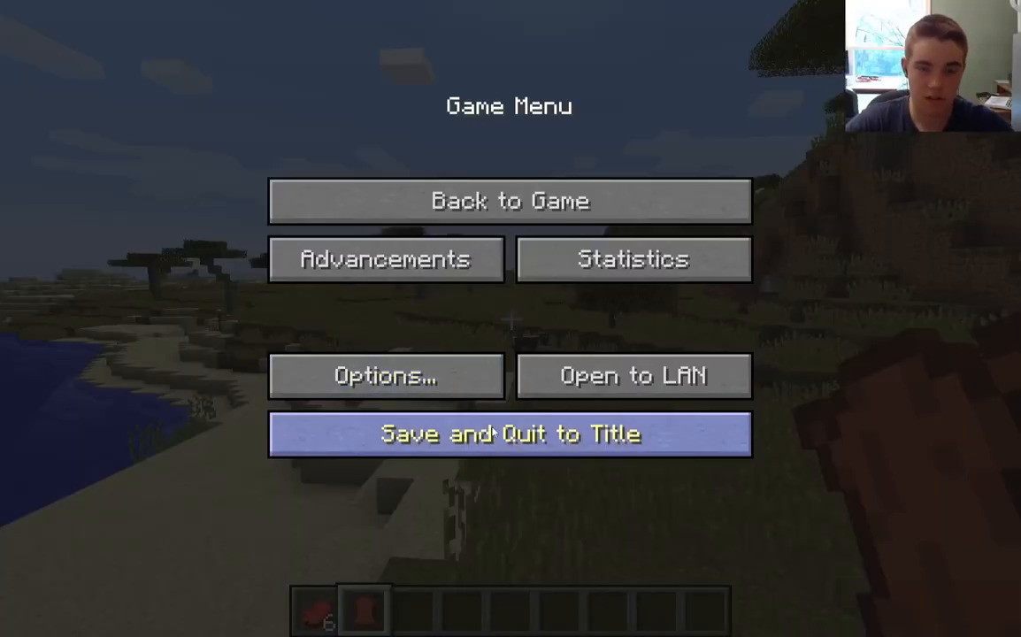
click(509, 433)
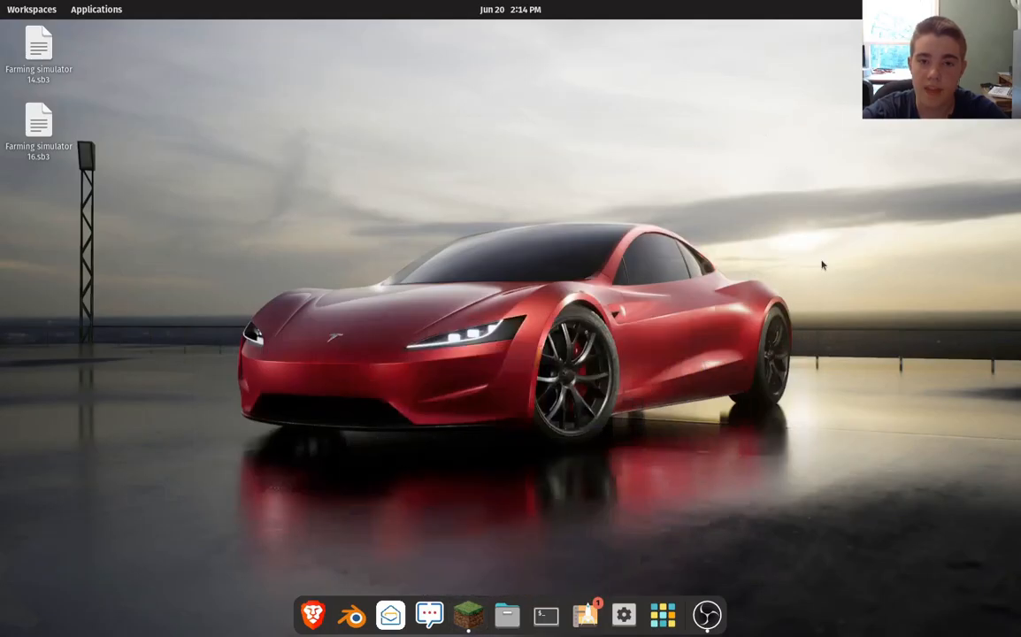
mouse_move(664, 379)
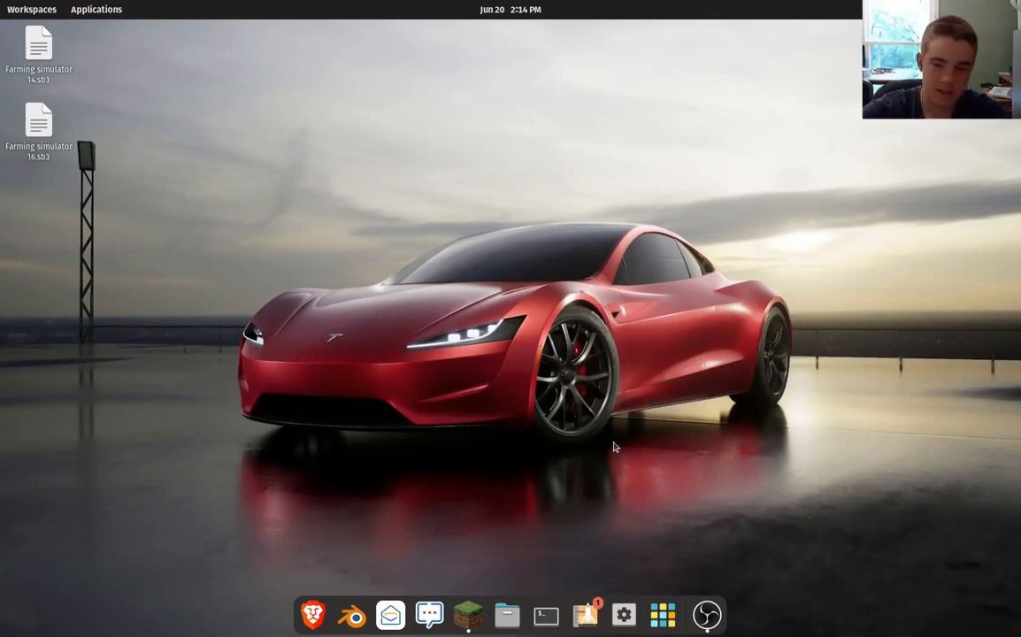
- Reopen the Minecraft Launcher from the dock and launch 1.12.2
click(469, 614)
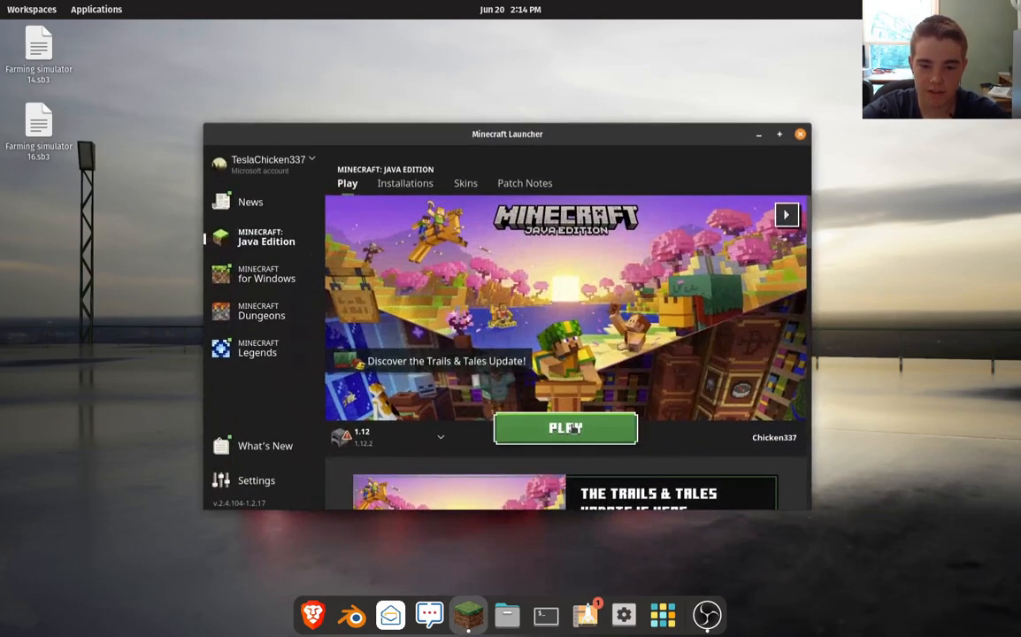
click(800, 134)
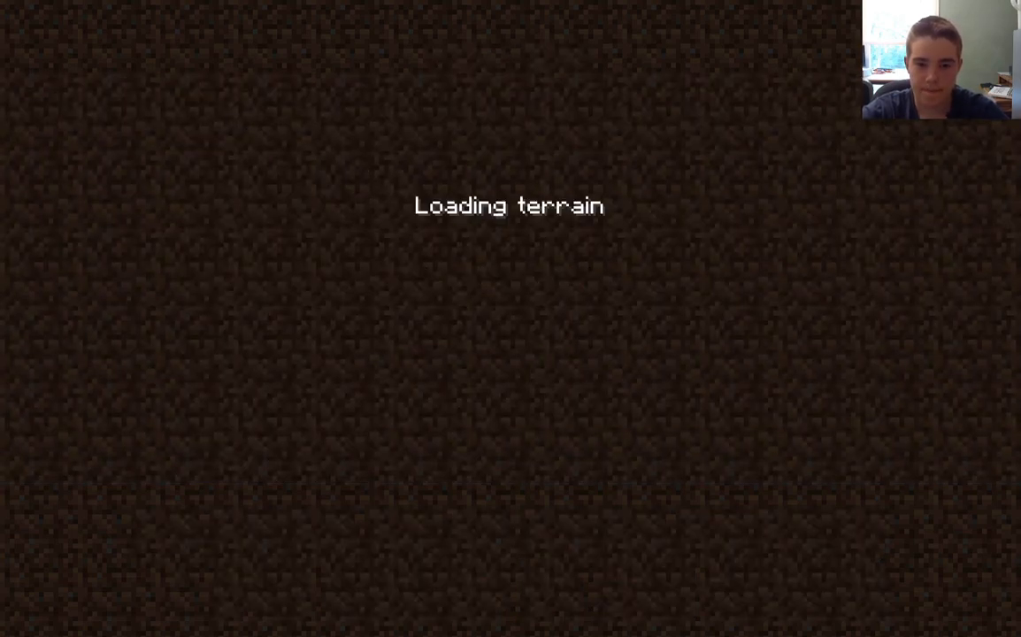
- Close the Video Settings (Fancy graphics, 12 chunks) to enter the forest world
key(Escape)
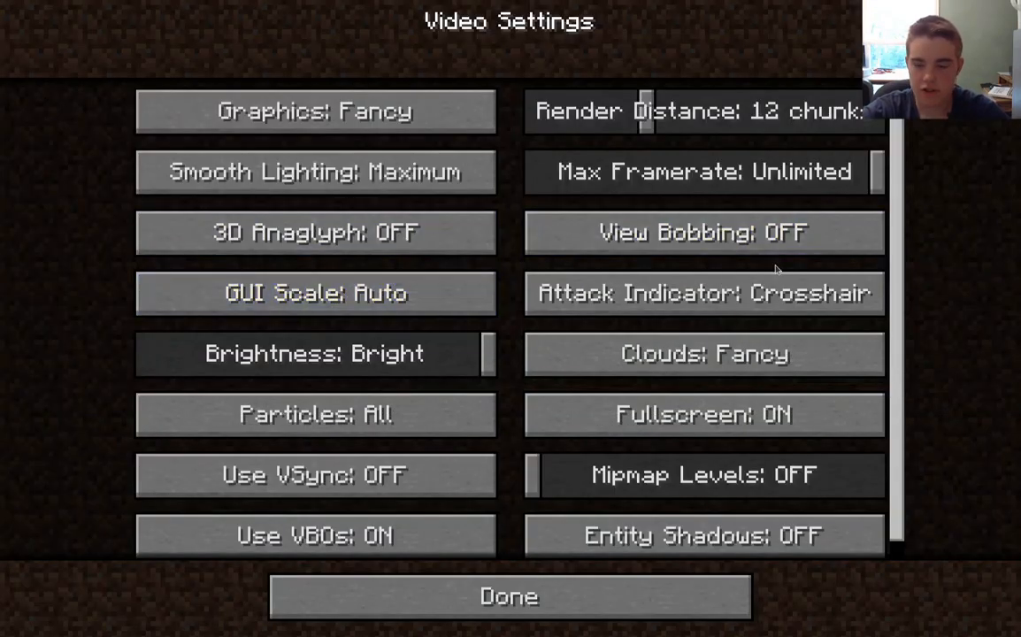
mouse_move(454, 352)
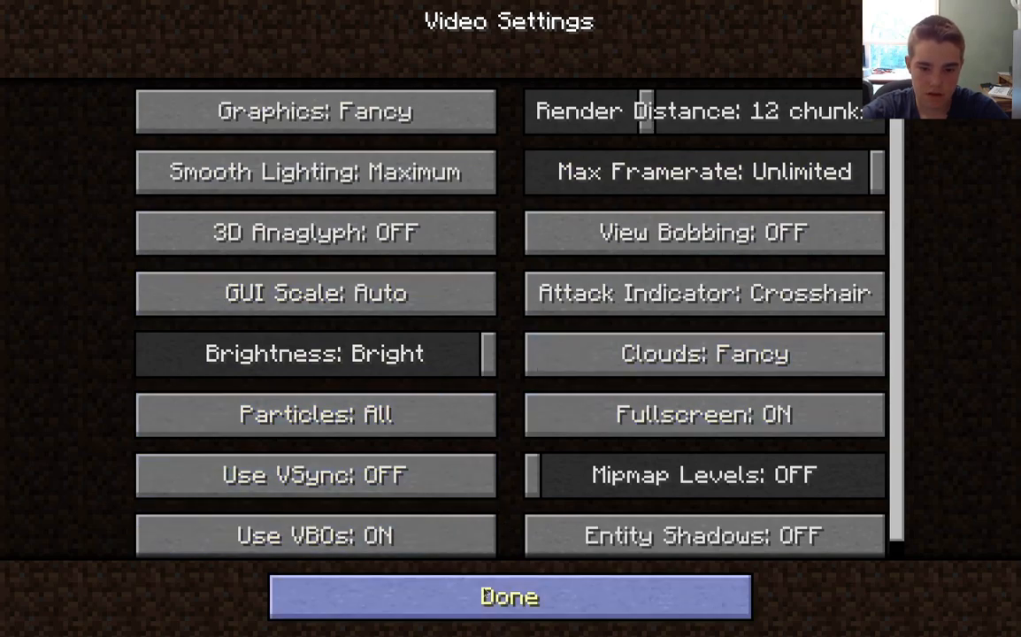
click(508, 597)
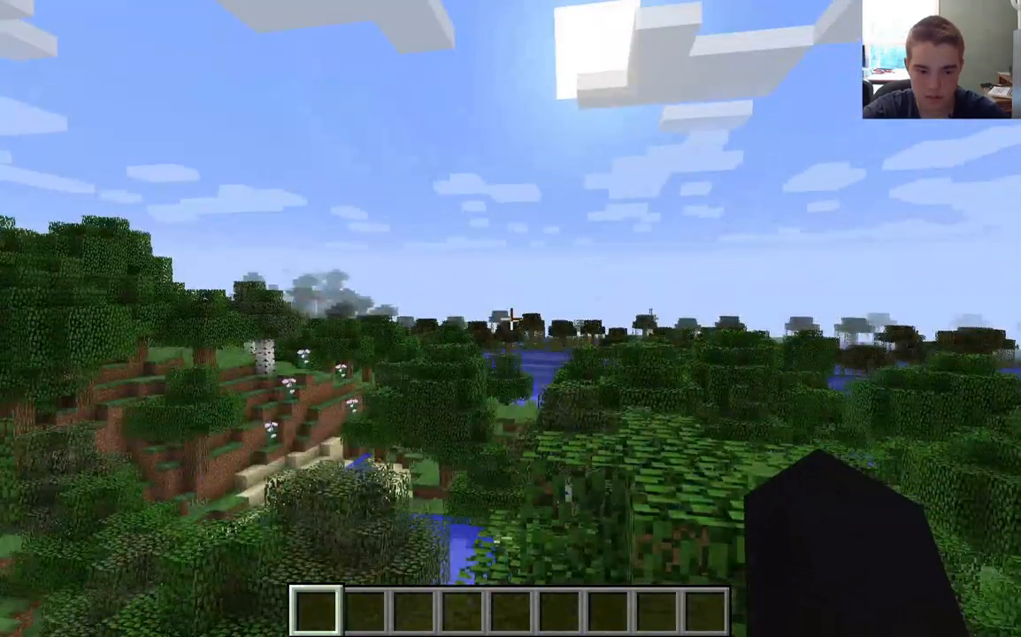
- Turn on the F3 debug overlay to display the frame rate
key(F3)
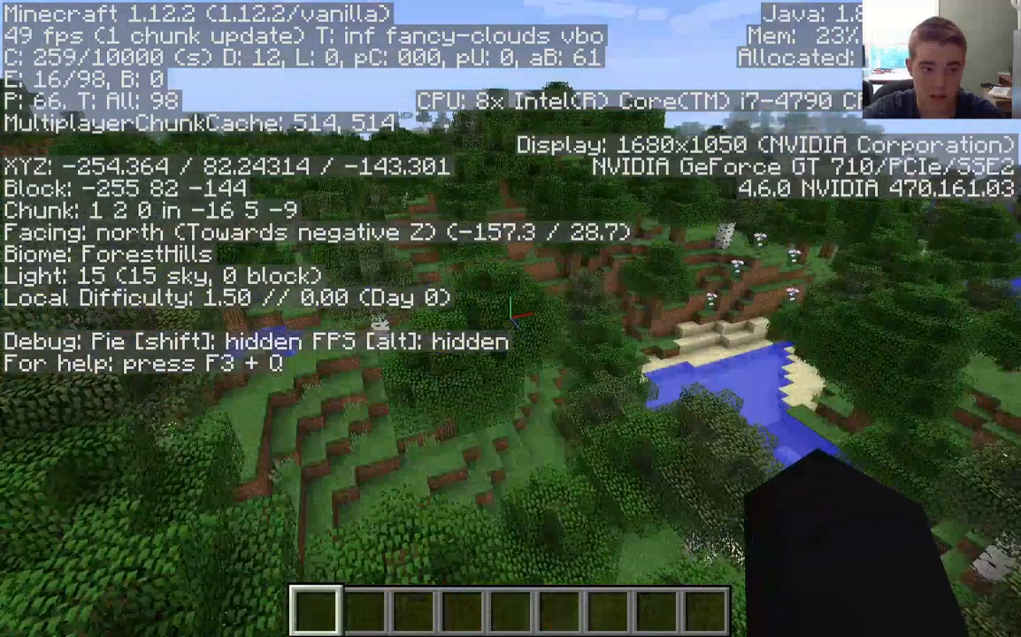
mouse_move(511, 318)
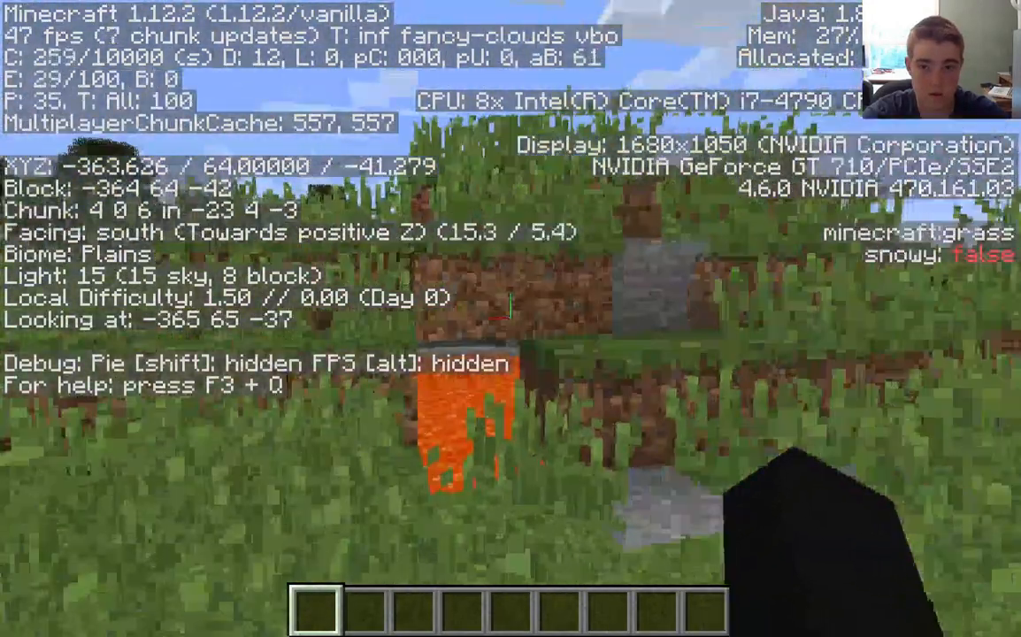
mouse_move(510, 318)
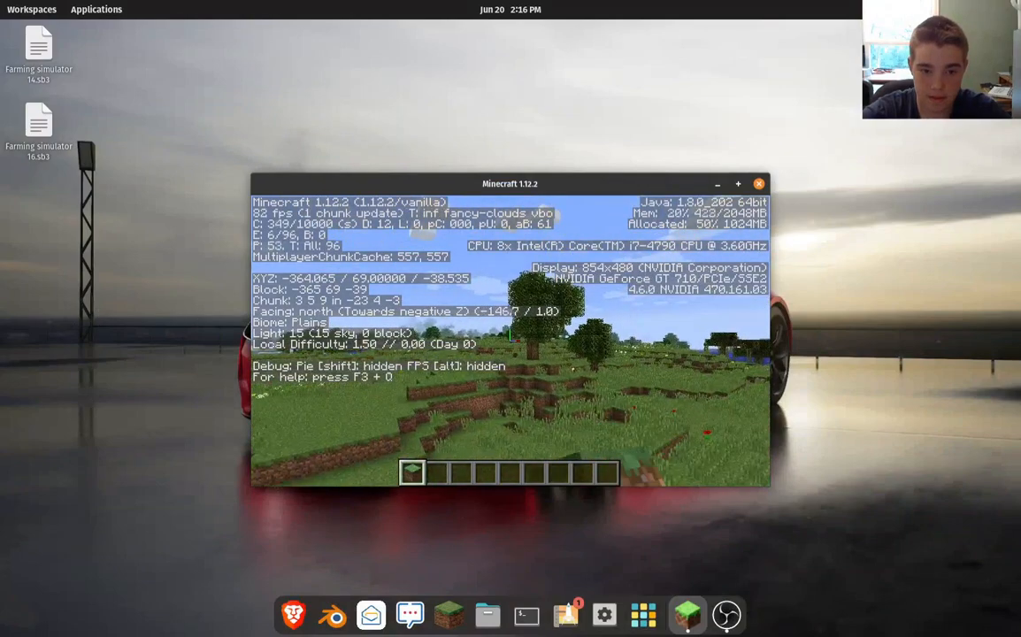
key(Escape)
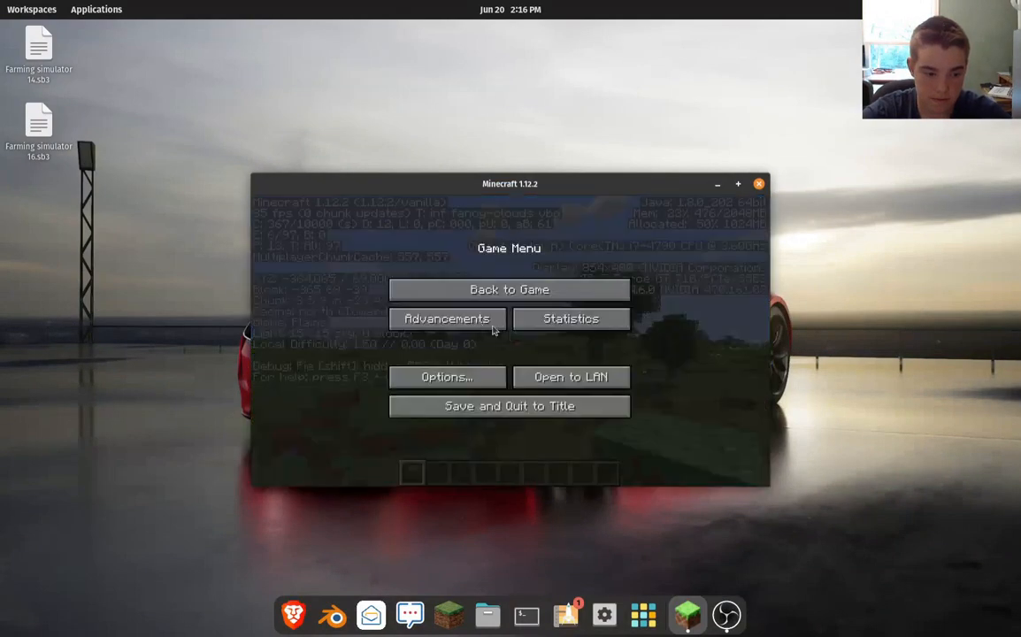
click(509, 290)
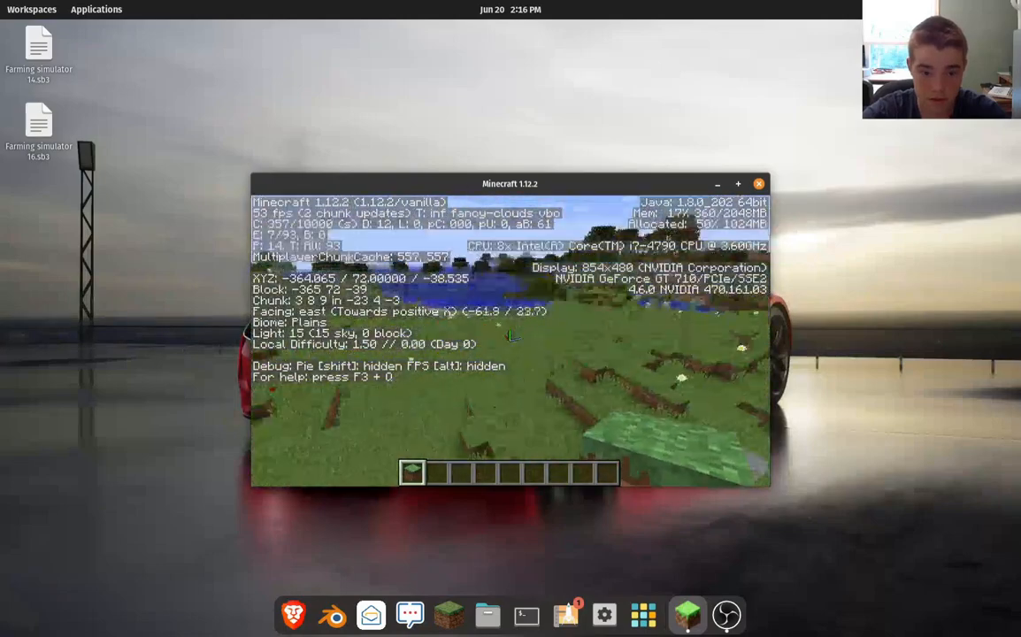
key(Escape)
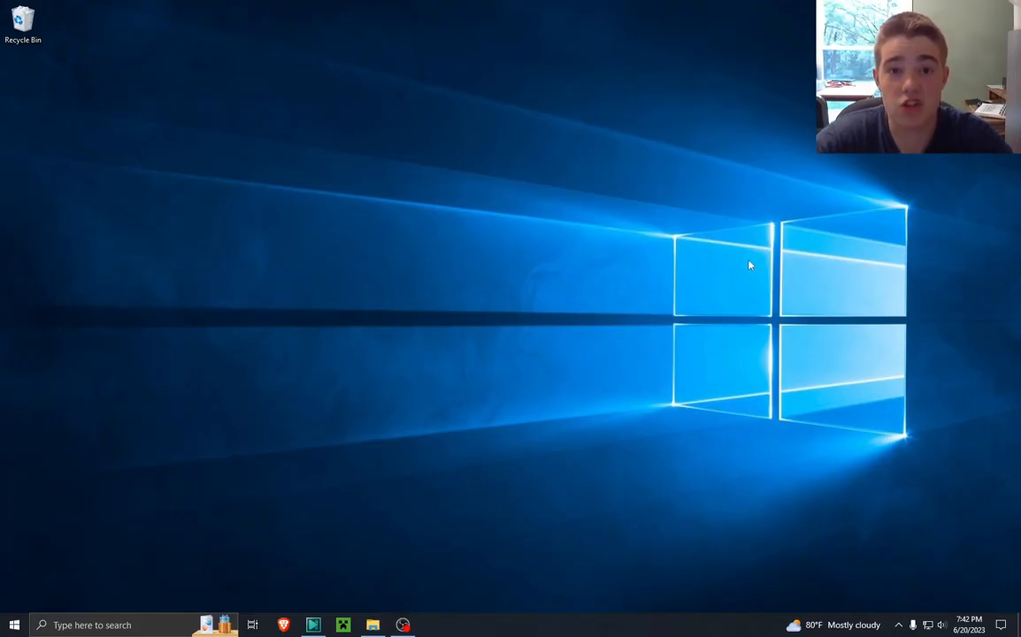
mouse_move(936, 504)
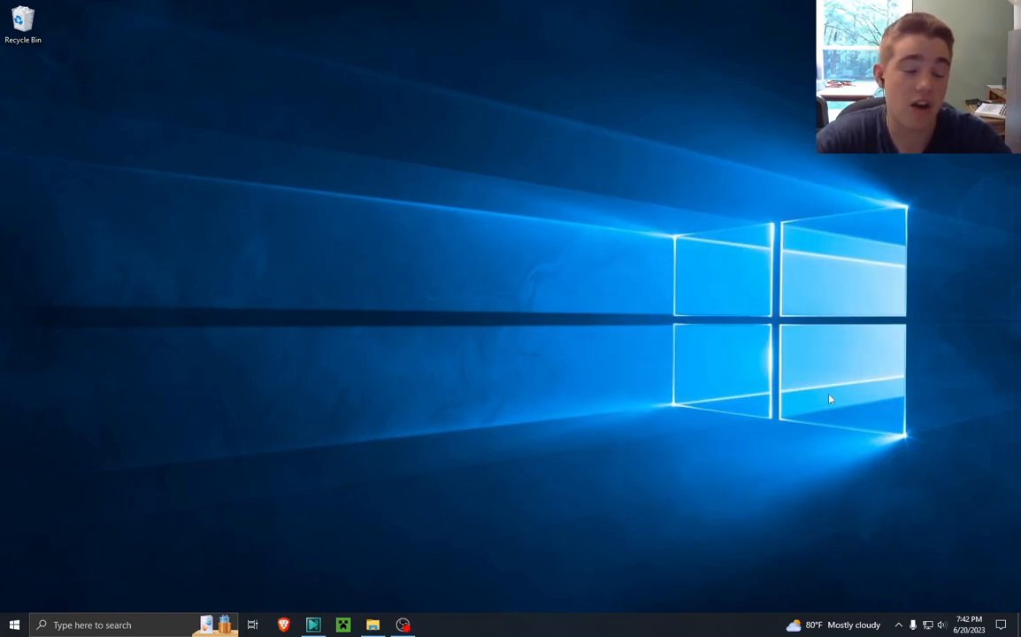
mouse_move(671, 193)
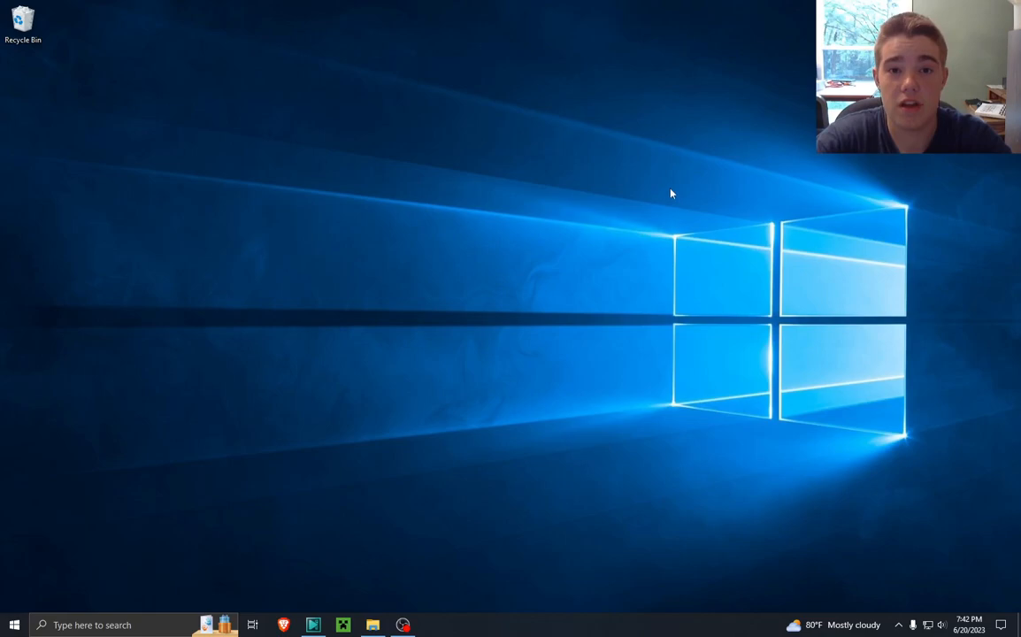
mouse_move(722, 366)
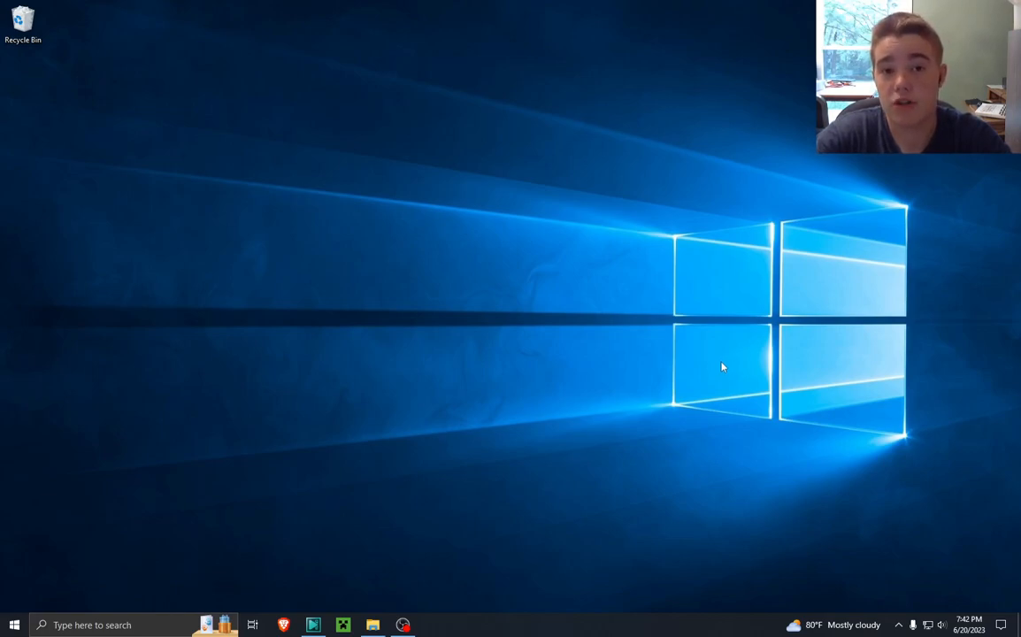
mouse_move(625, 336)
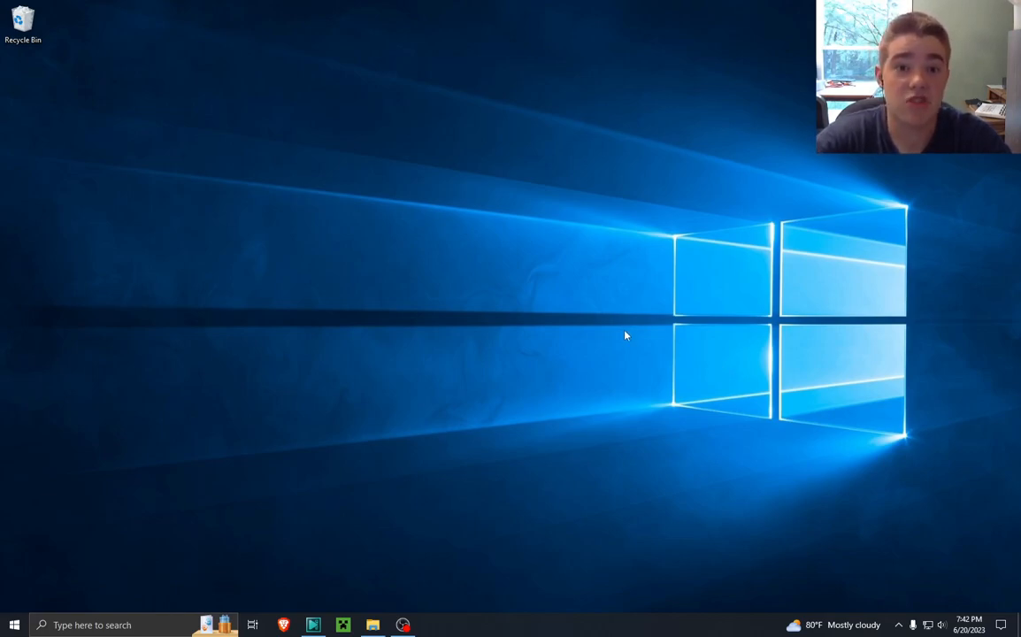
mouse_move(608, 349)
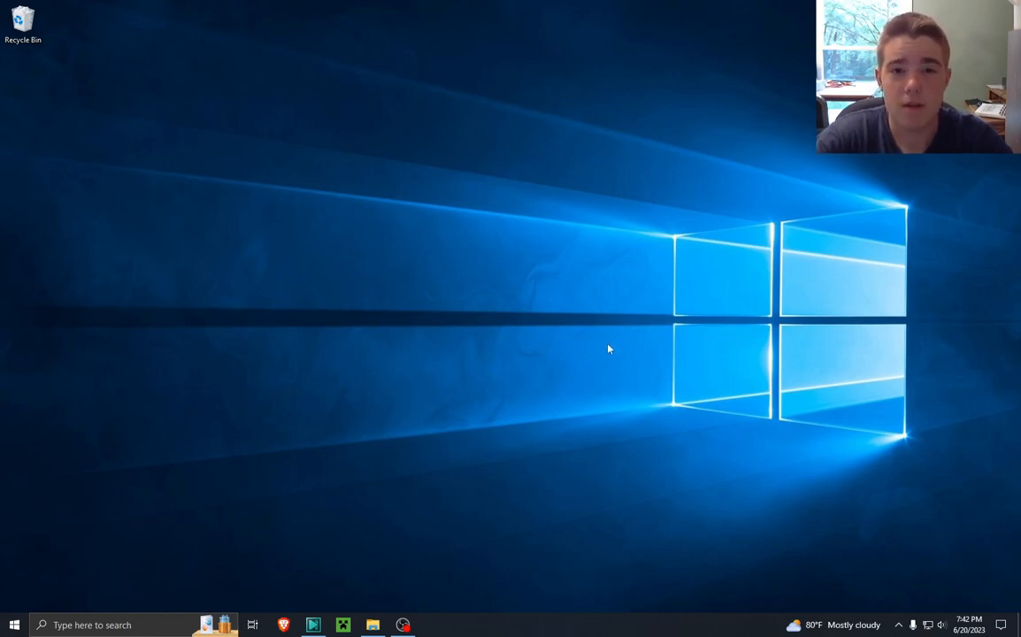
mouse_move(429, 605)
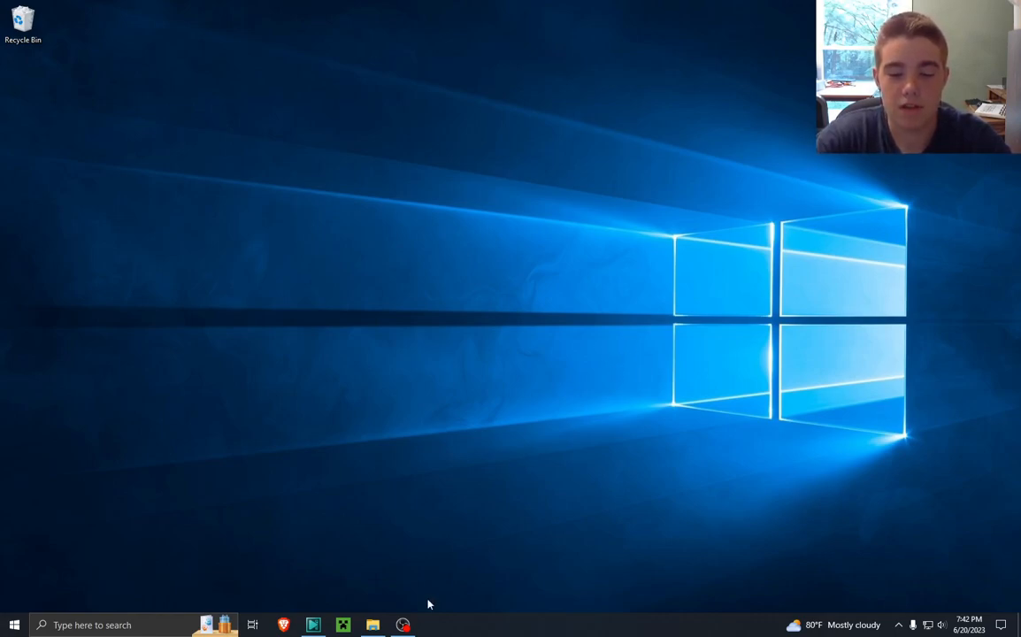